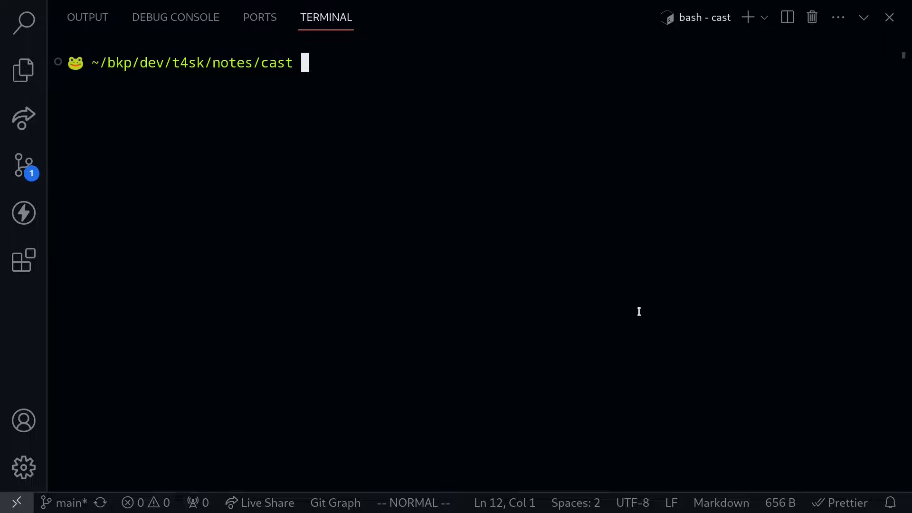
- Import $PRIVATE_KEY as a cast wallet keystore named burner and accept the password prompt
text(cast)
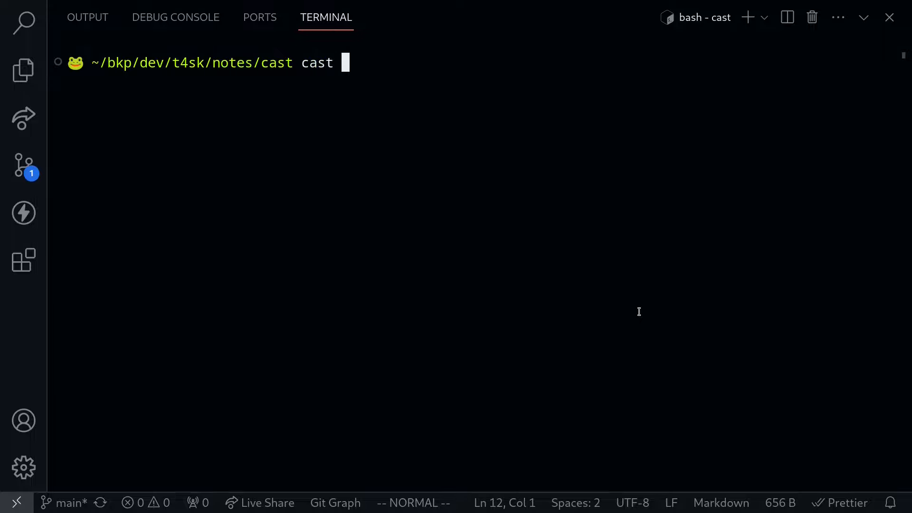
text(wallet i)
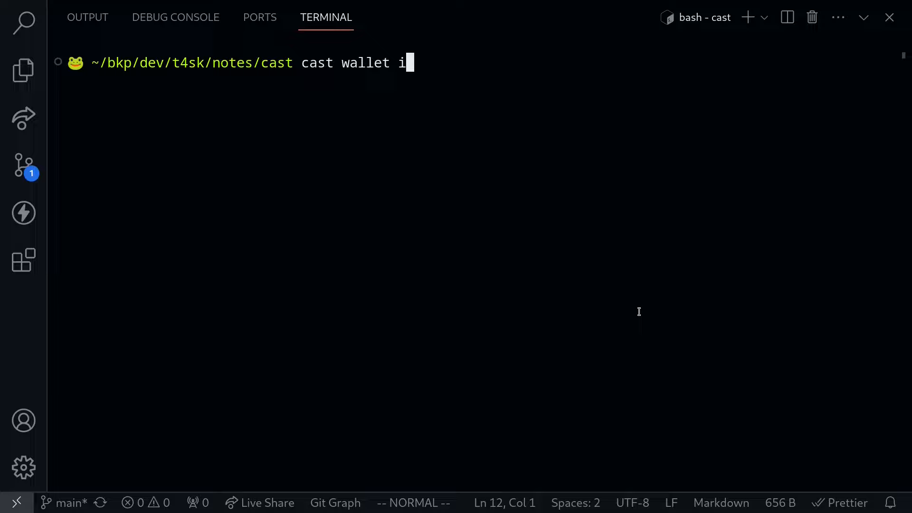
text(mport)
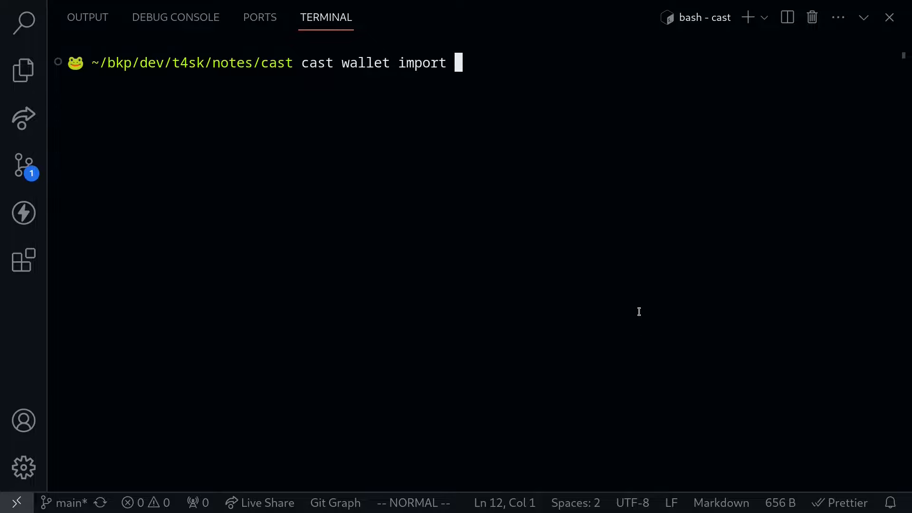
text(burner)
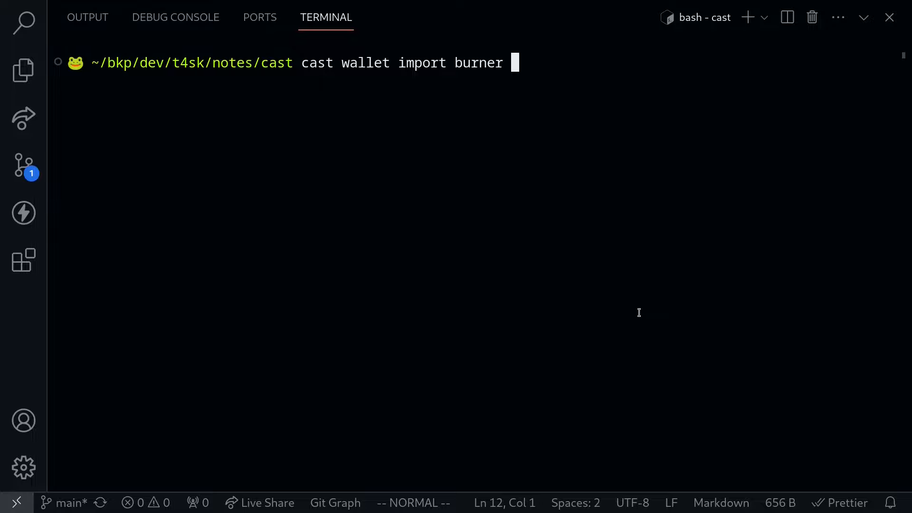
text(--priv)
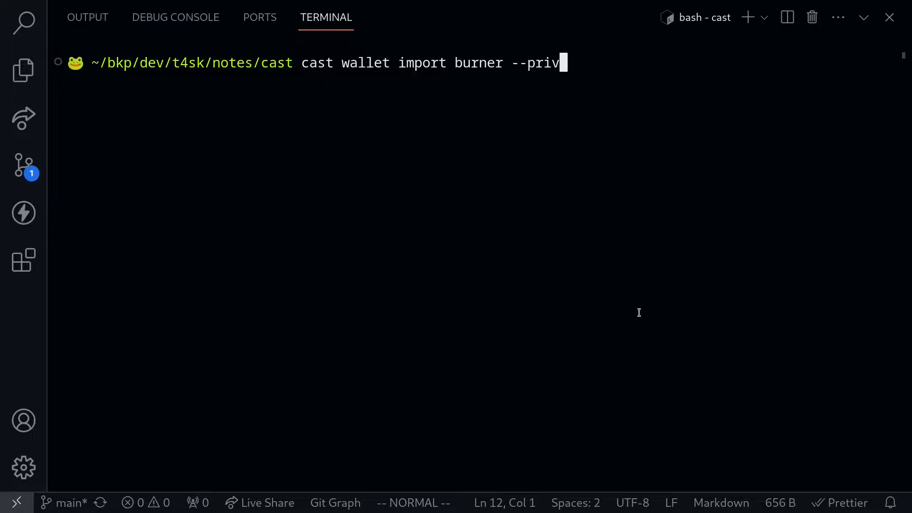
text(ate-key)
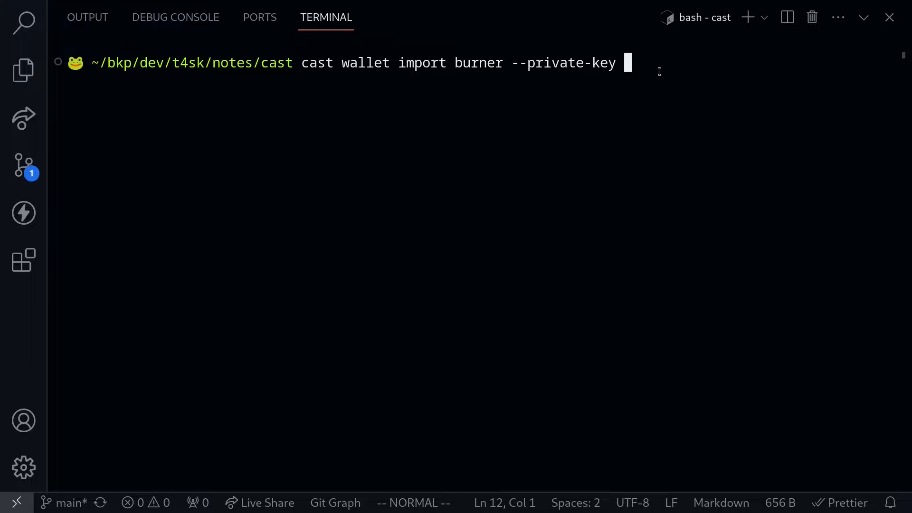
text($P)
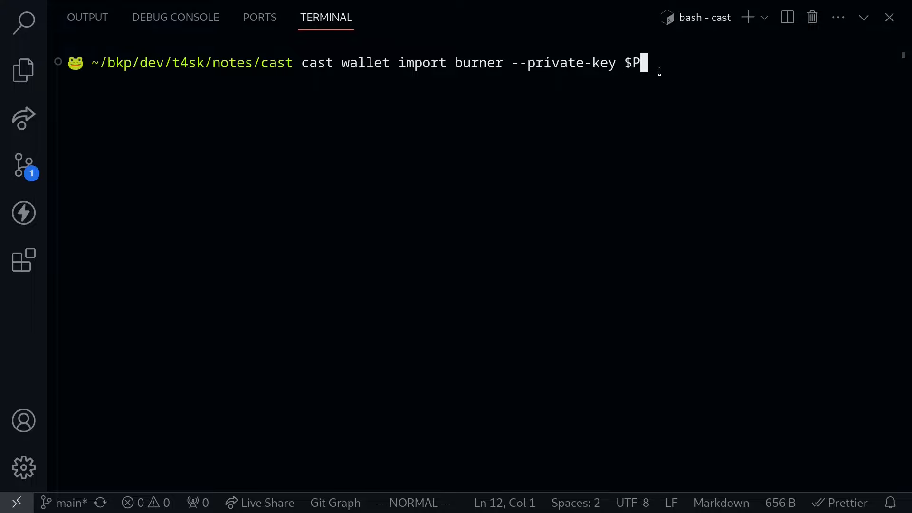
text(RIVATE_KEY)
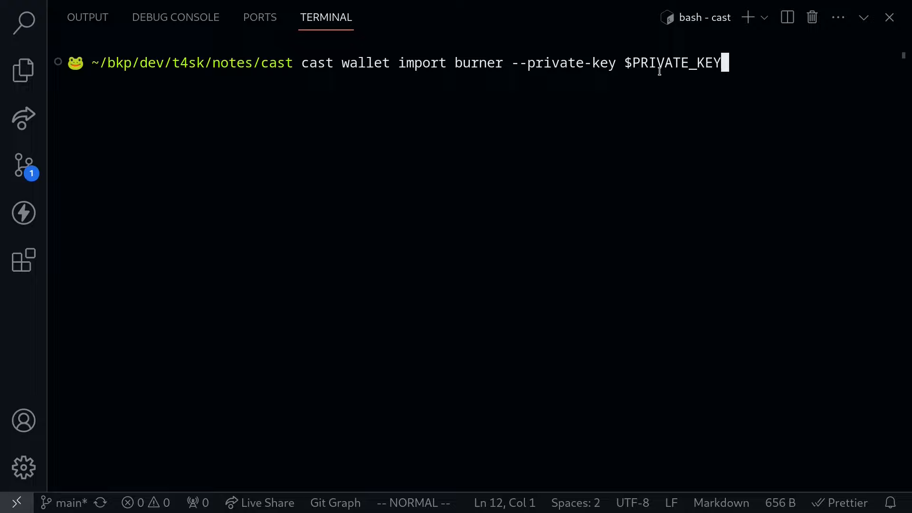
key(Return)
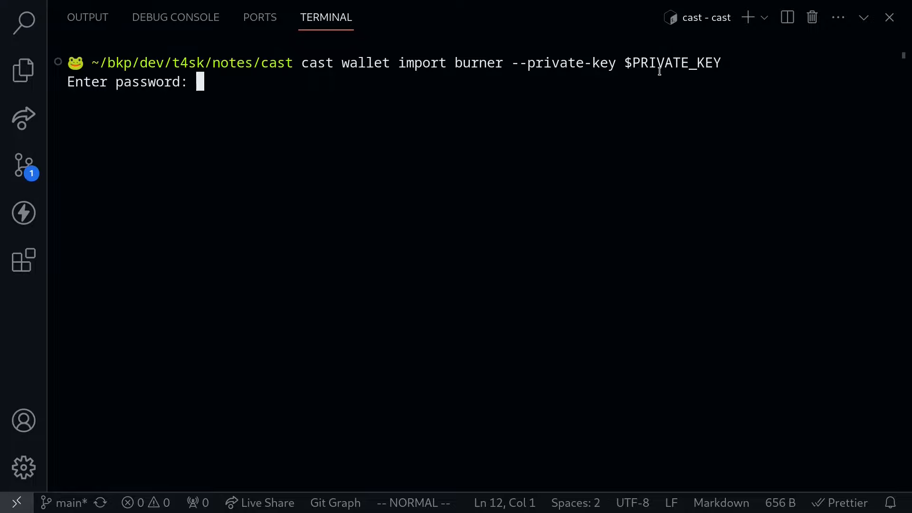
key(Return)
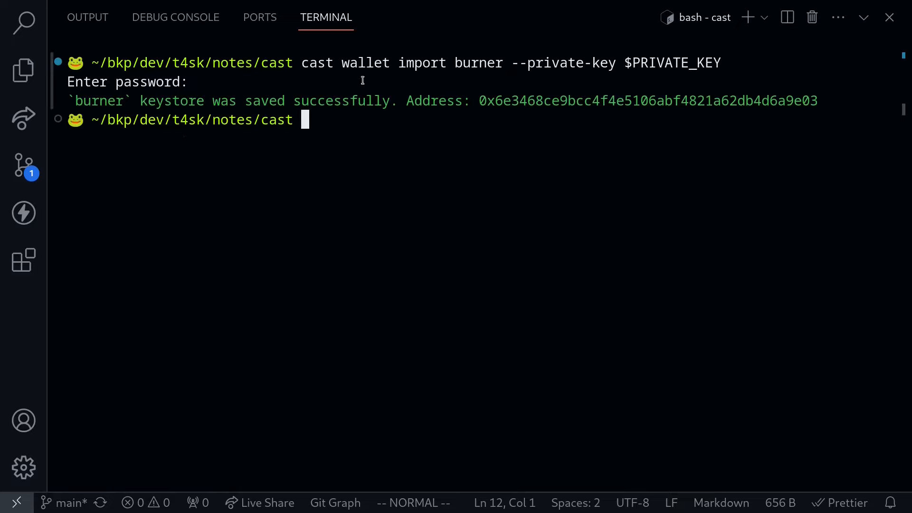
mouse_move(446, 129)
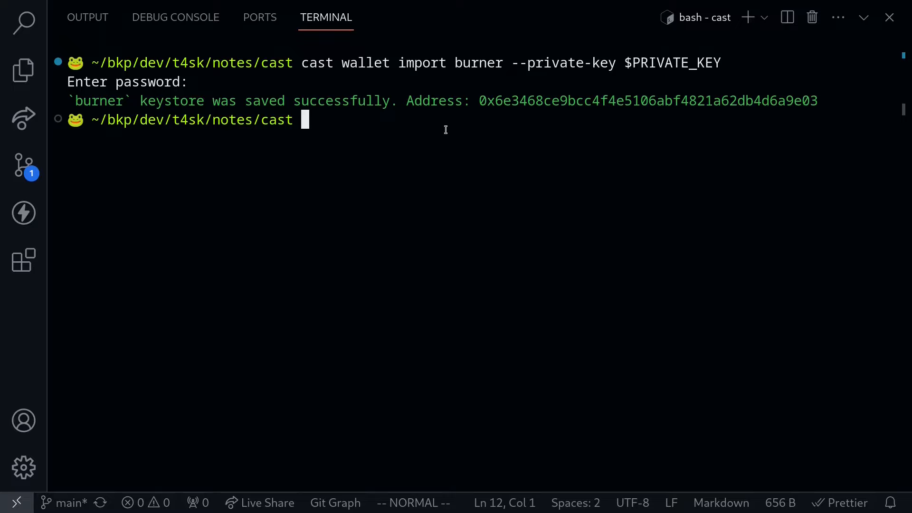
- Run cast wallet list to show burner as the stored keystore
text(cast wal)
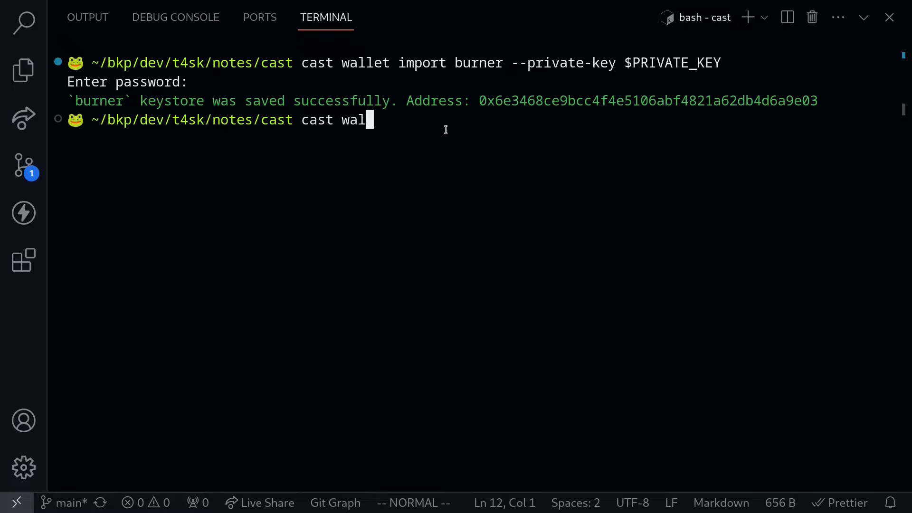
key(Return)
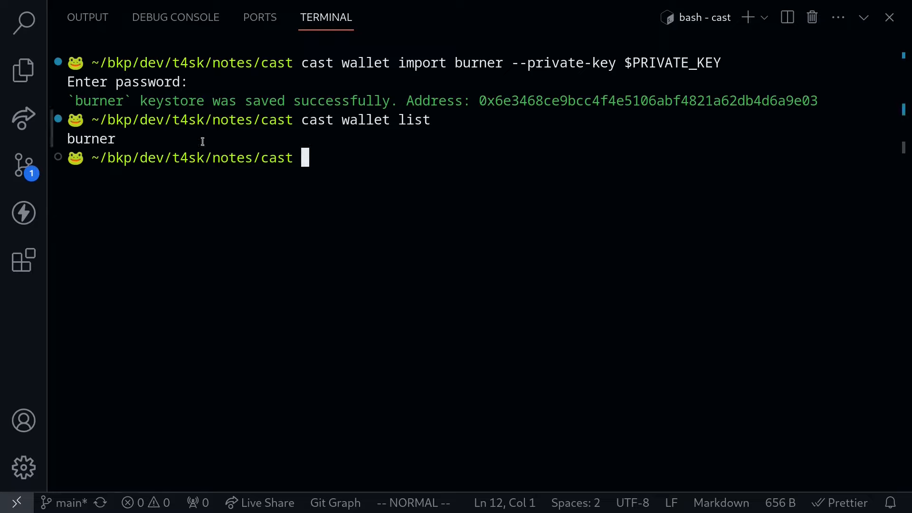
mouse_move(124, 140)
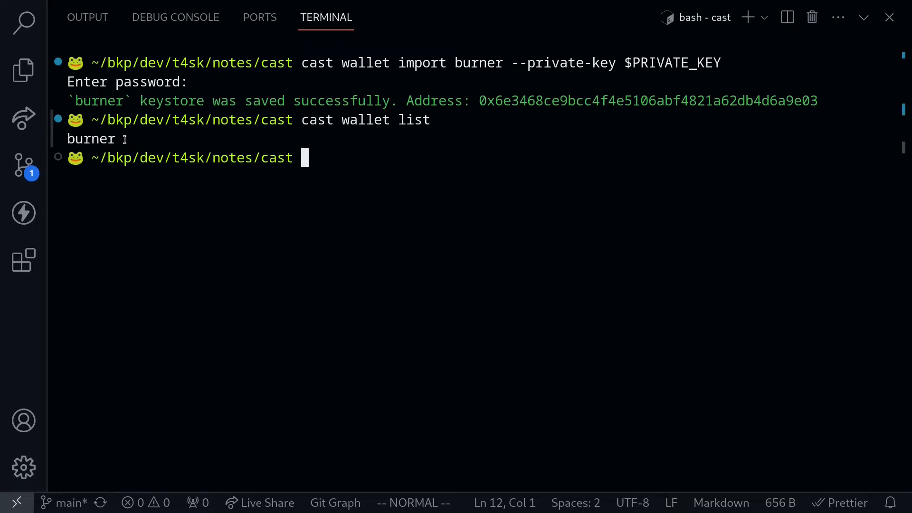
double_click(91, 138)
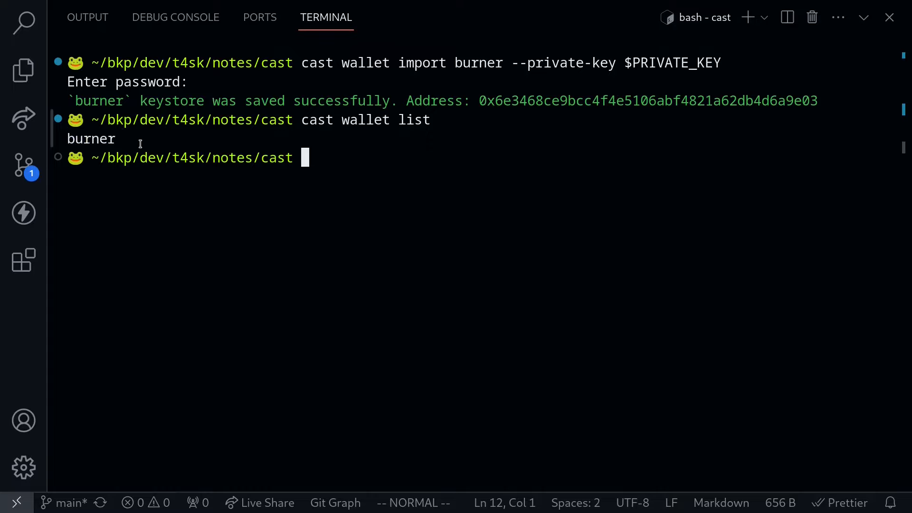
mouse_move(270, 147)
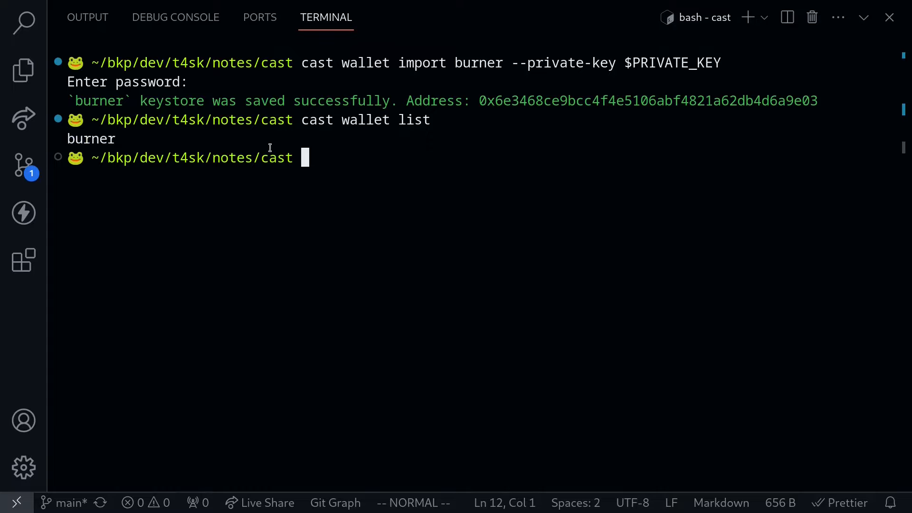
- Delete the burner keystore with rm -rf ~/.foundry/keystores/burner, then retype the import command
text(r)
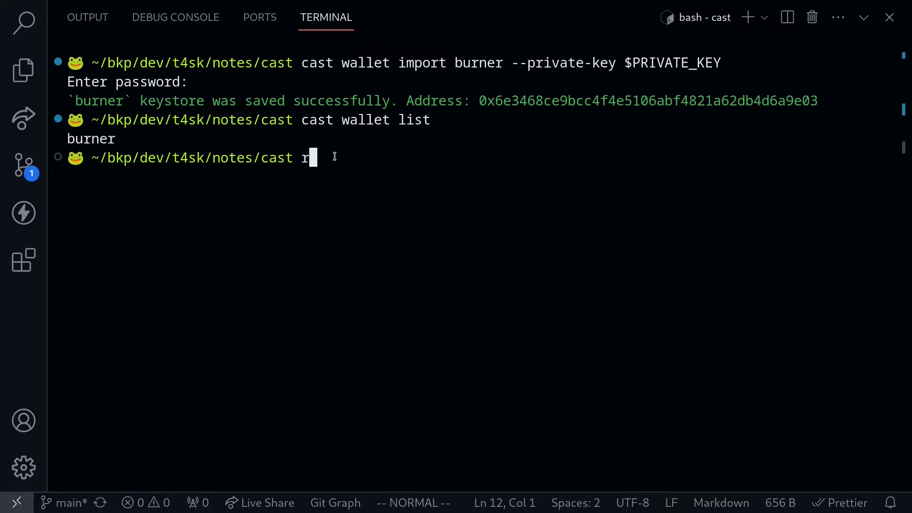
text(m -rf)
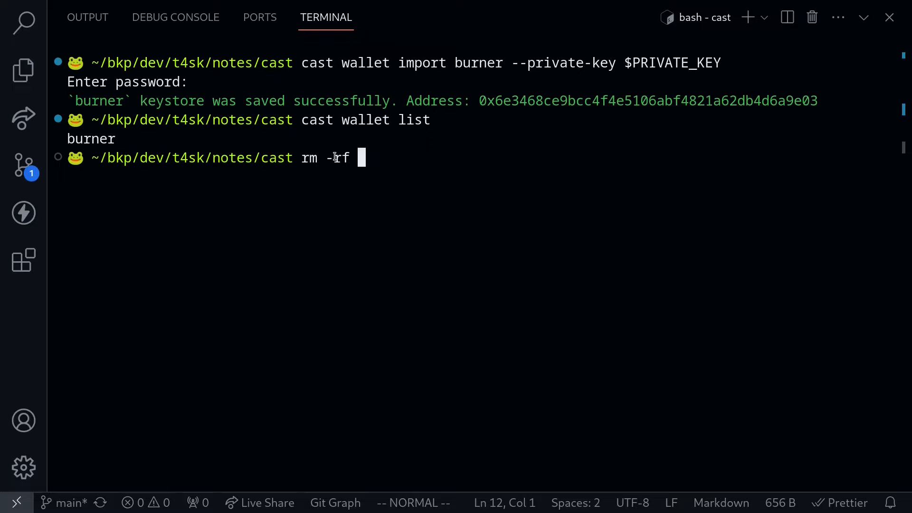
text(~/.fou)
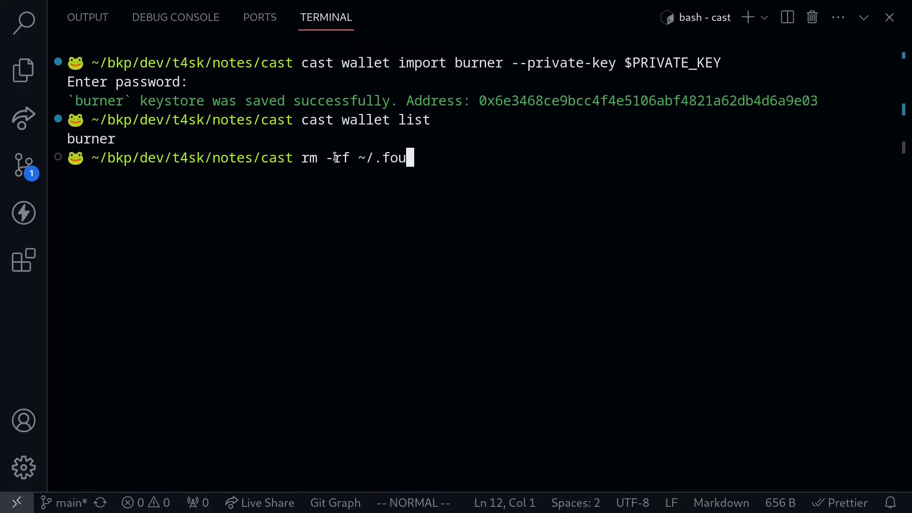
text(ndry/keystores/)
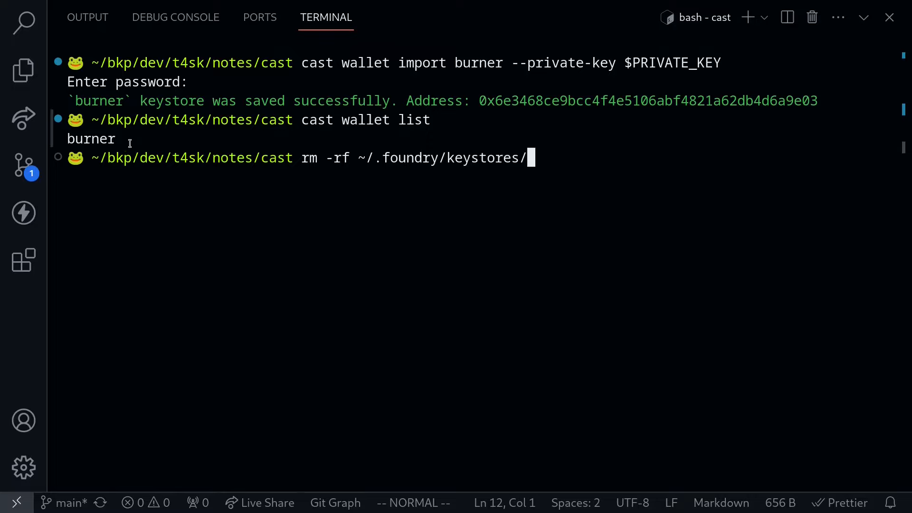
text(b)
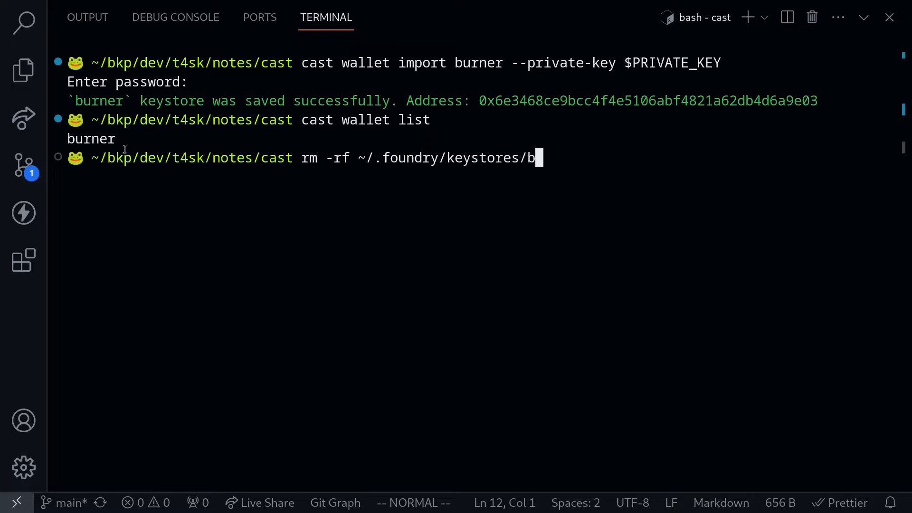
text(urner)
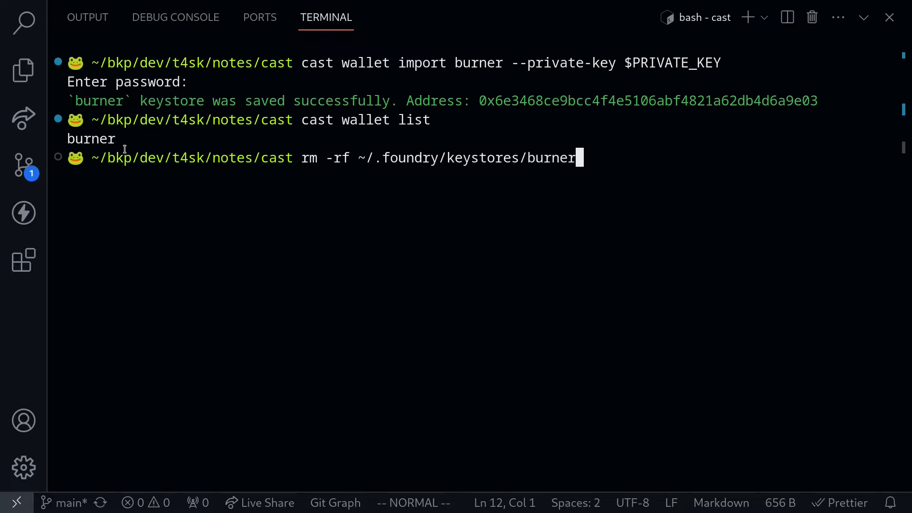
mouse_move(550, 158)
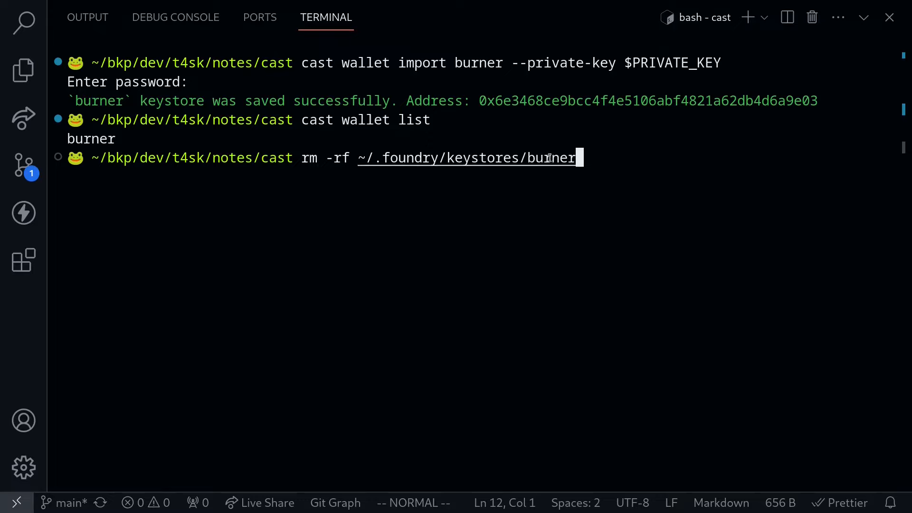
key(Return)
text(cast wallet list)
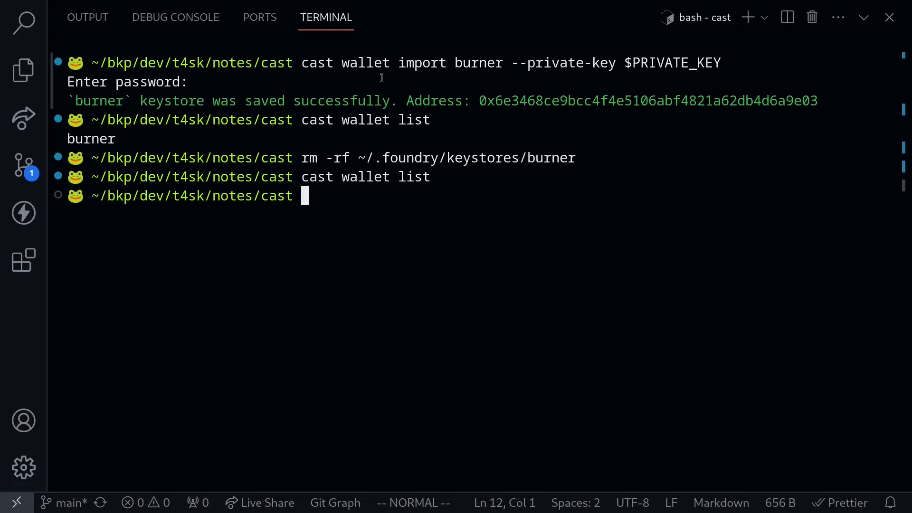
mouse_move(195, 139)
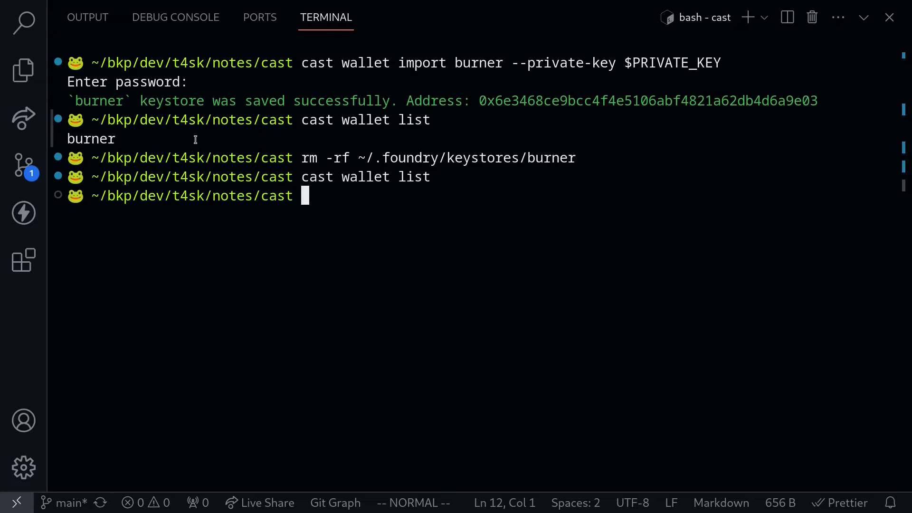
mouse_move(295, 177)
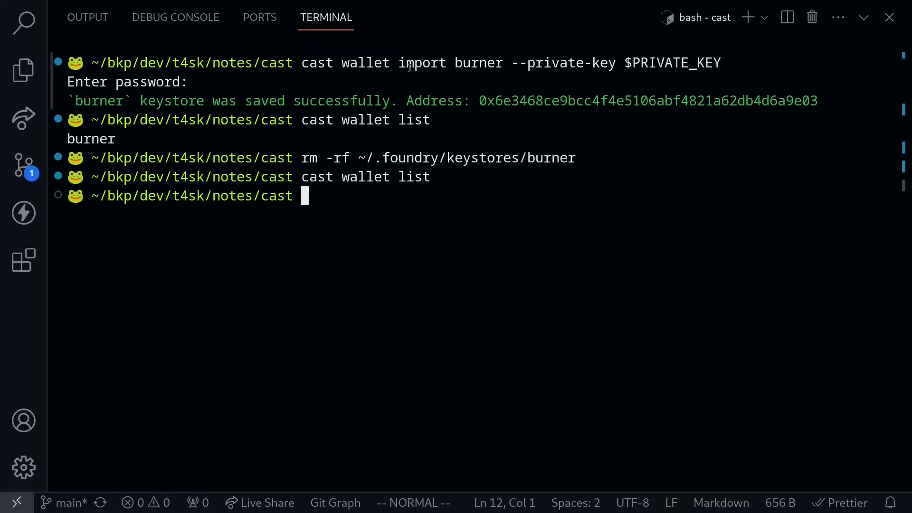
mouse_move(340, 213)
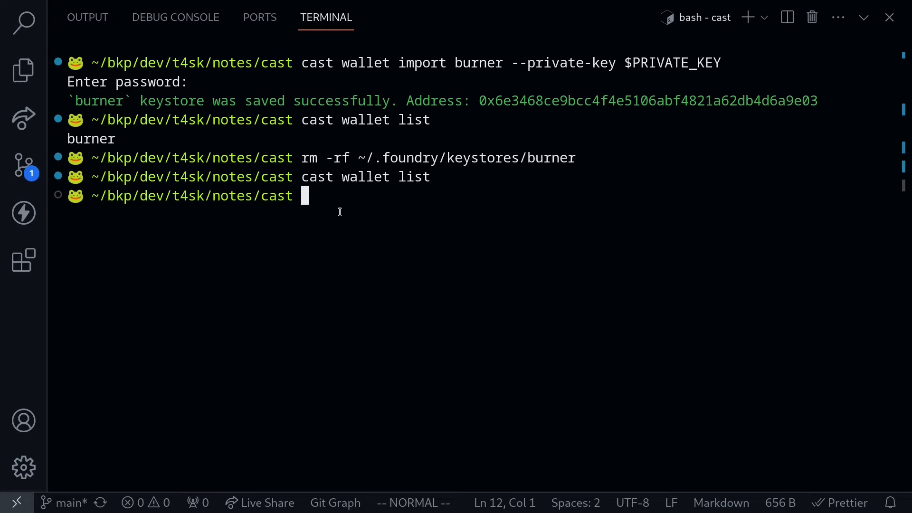
text(cast wallet import burner --private-key $PRIVATE_KEY)
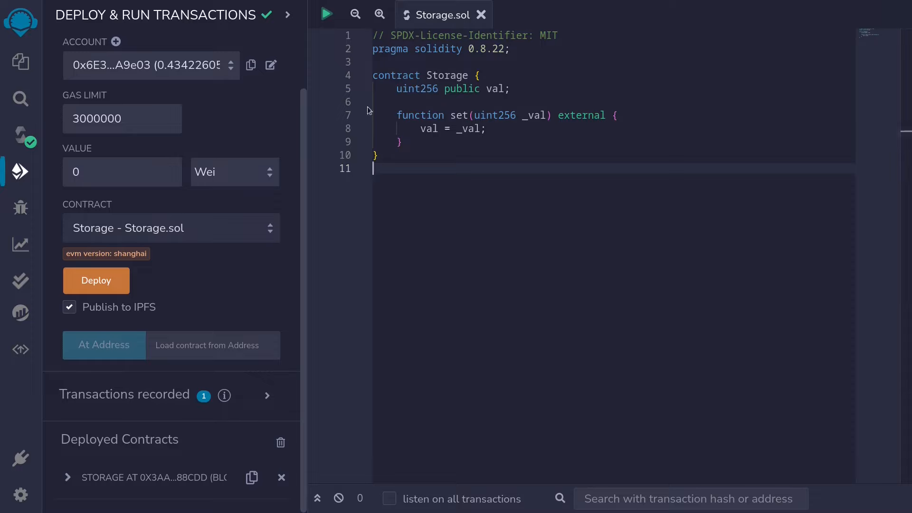
mouse_move(500, 103)
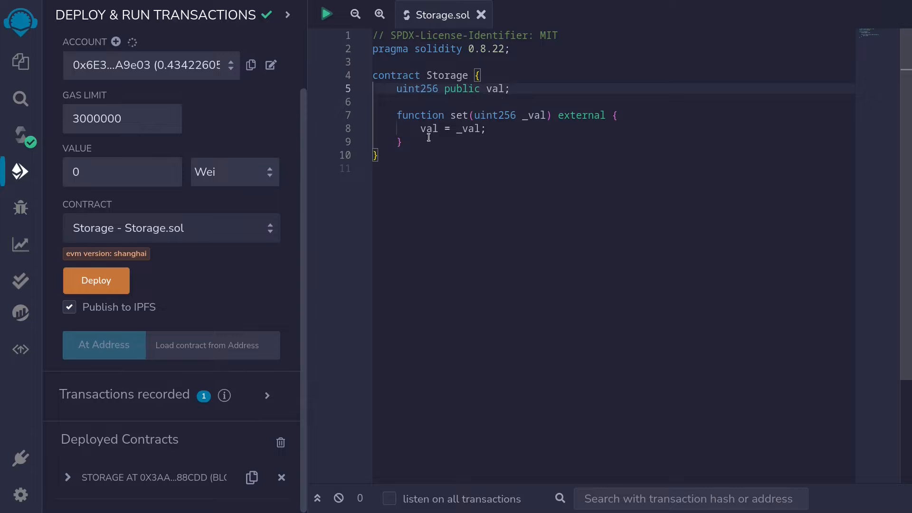
mouse_move(461, 132)
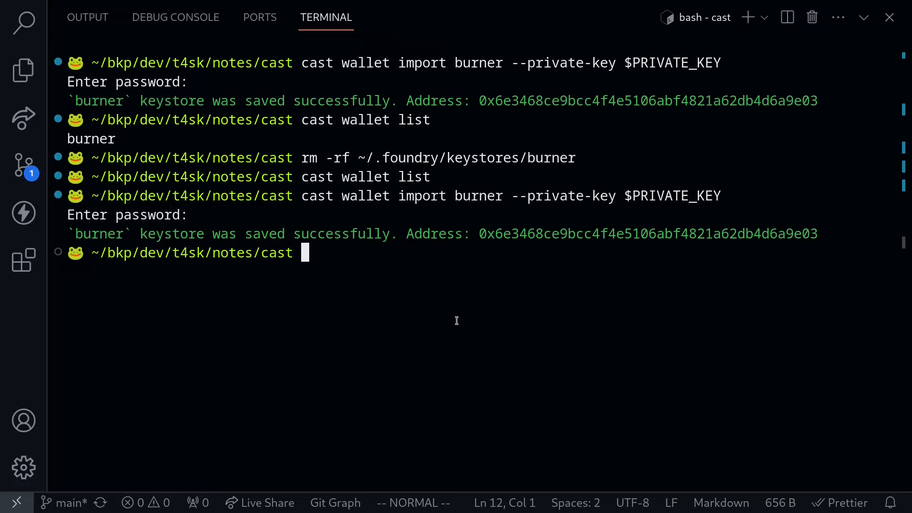
- Store address 0x3aaee3149aCFD9d0e536CA7C1526cB010fa88Cdd in DST and "set(uint256)" in FUNC_SIG
text(DST=)
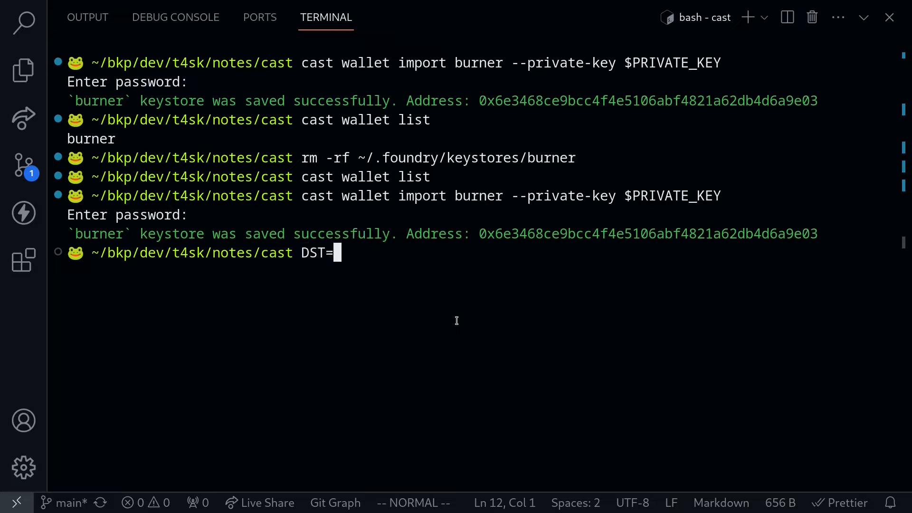
text(0x3aaee3149aCFD9d0e536CA7C1526cB010fa88Cdd)
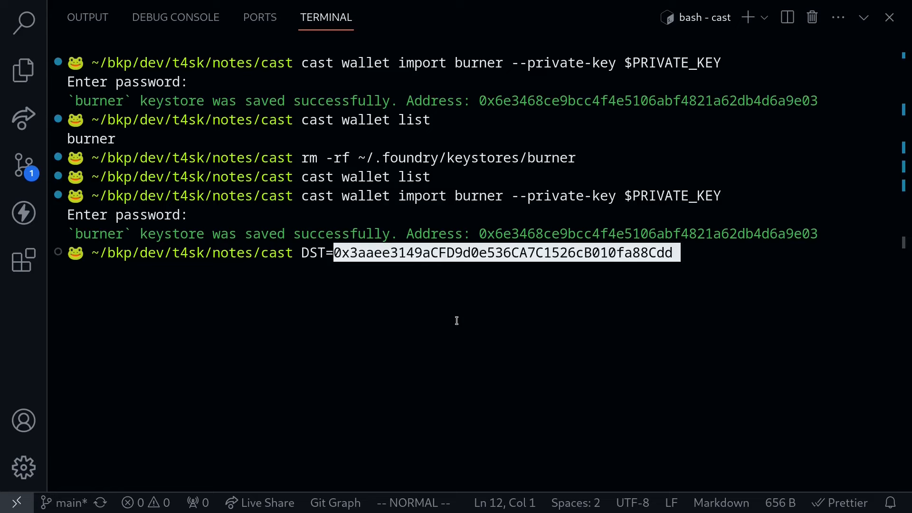
key(Return)
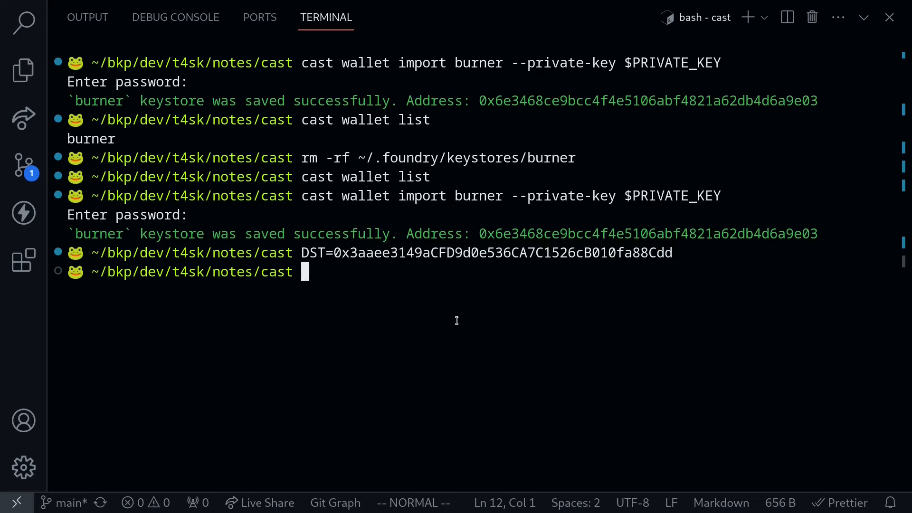
text(FUNC_SIG=)
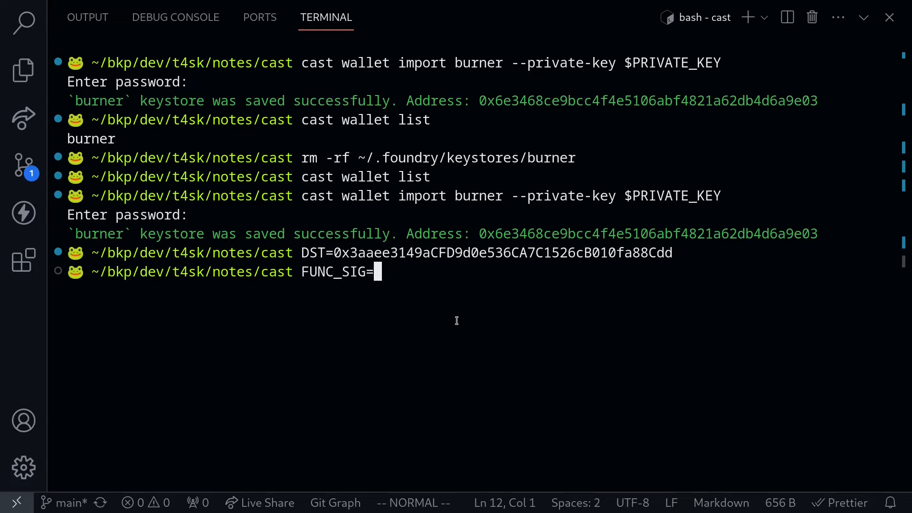
text(")
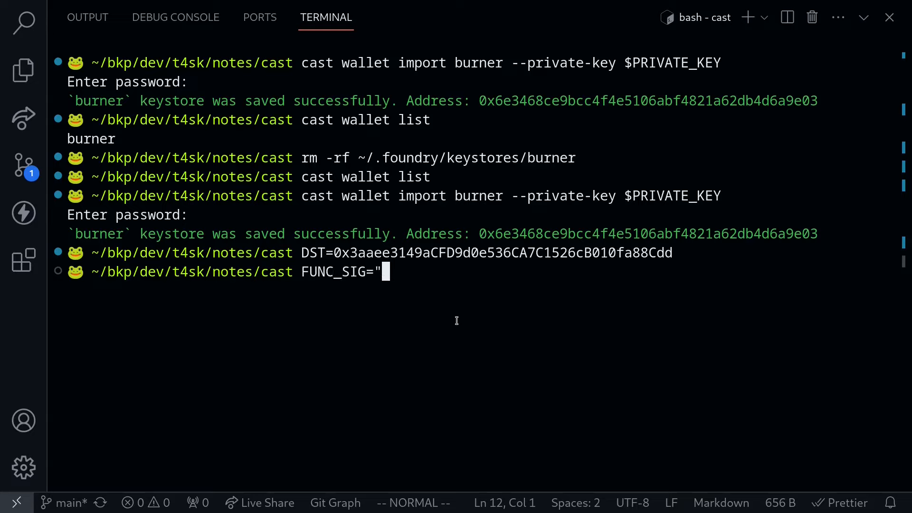
text(set()
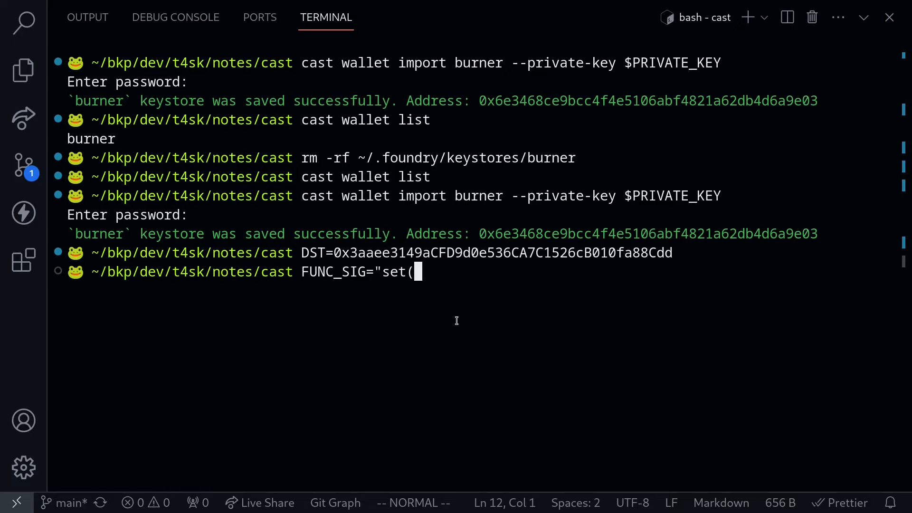
text(uint25)
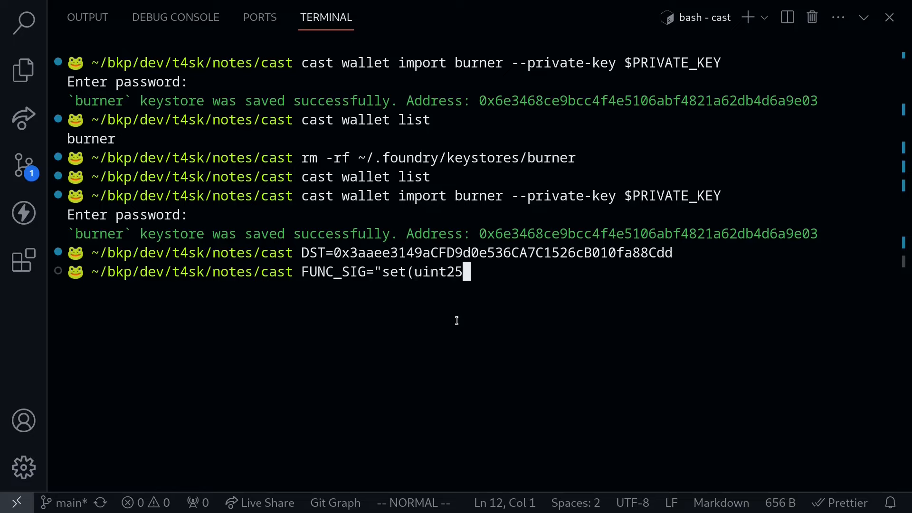
key(Return)
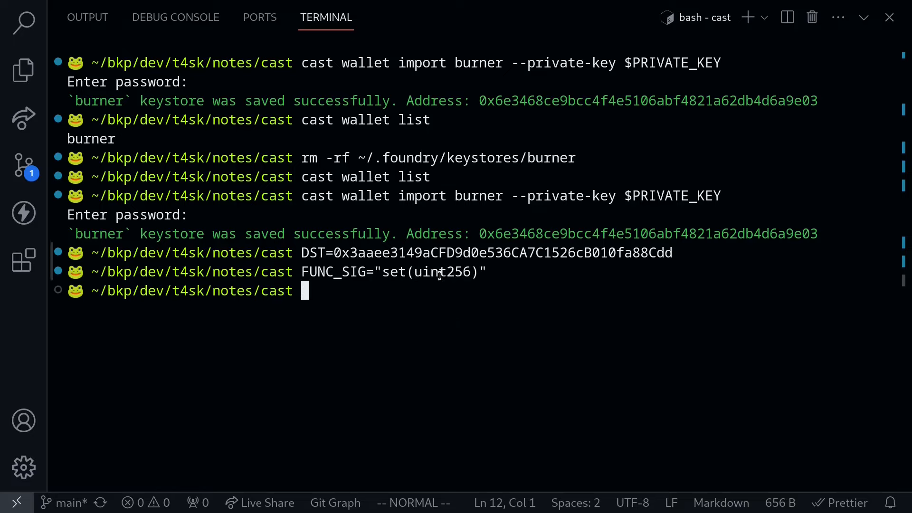
mouse_move(402, 296)
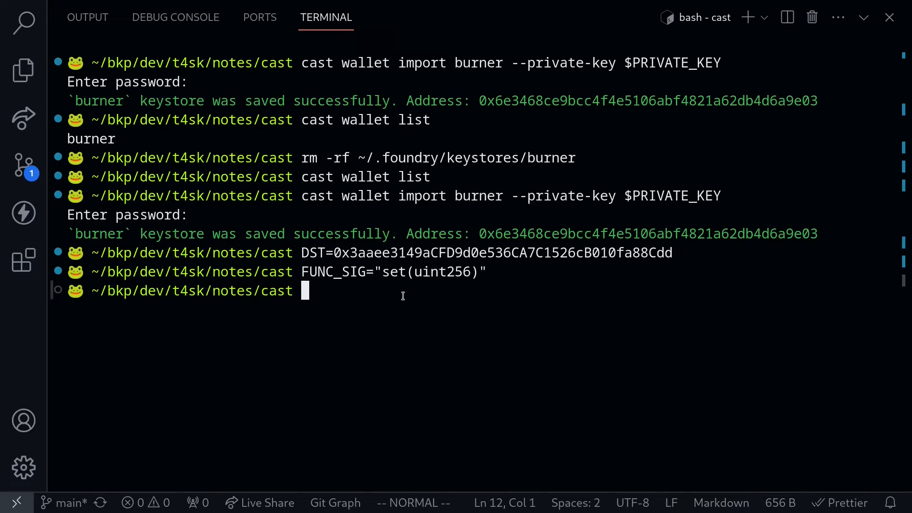
- Set ARGS to "888" and RPC to the Goerli endpoint URL
text(ARGS=)
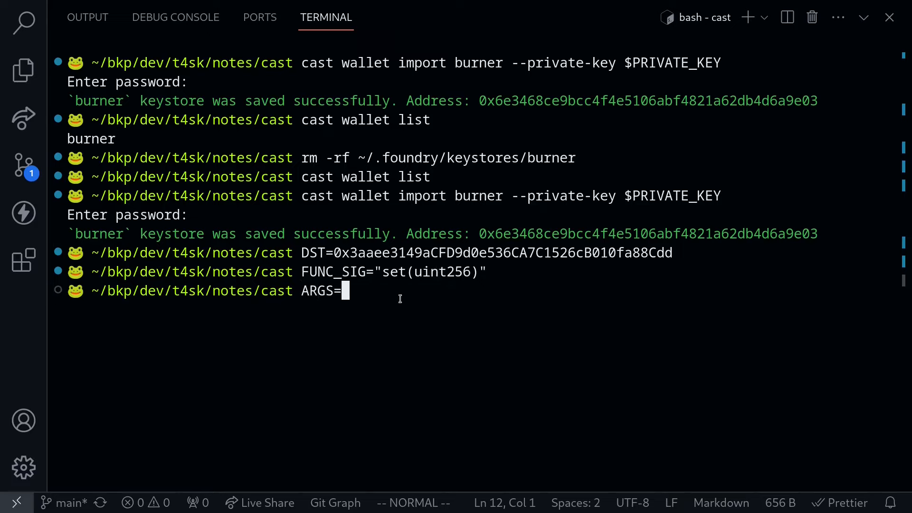
text(")
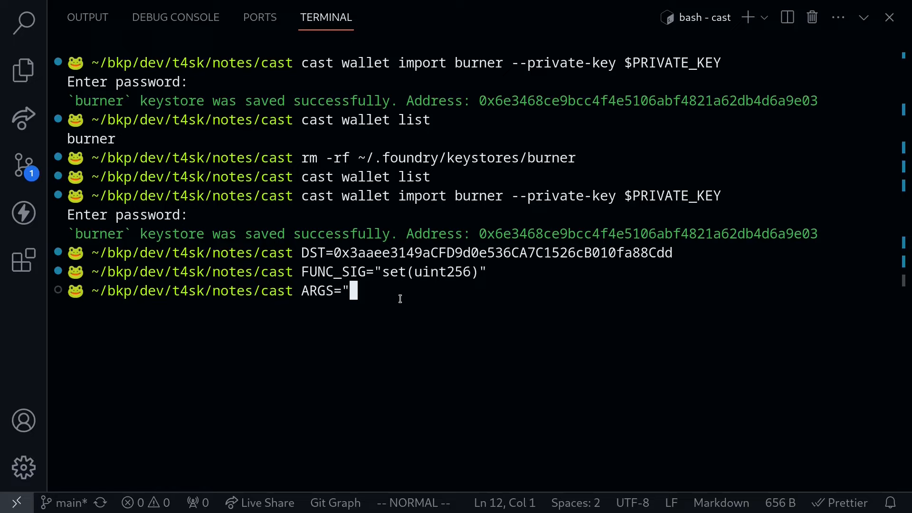
key(Return)
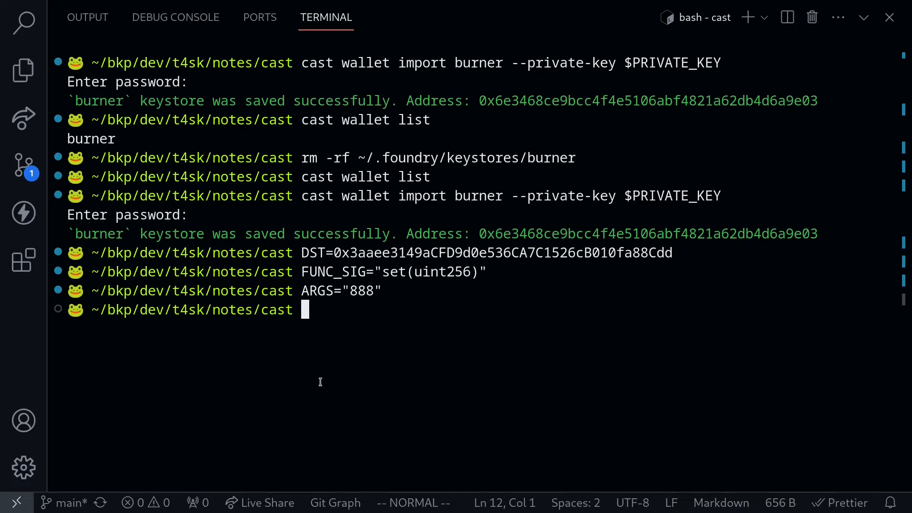
text(R)
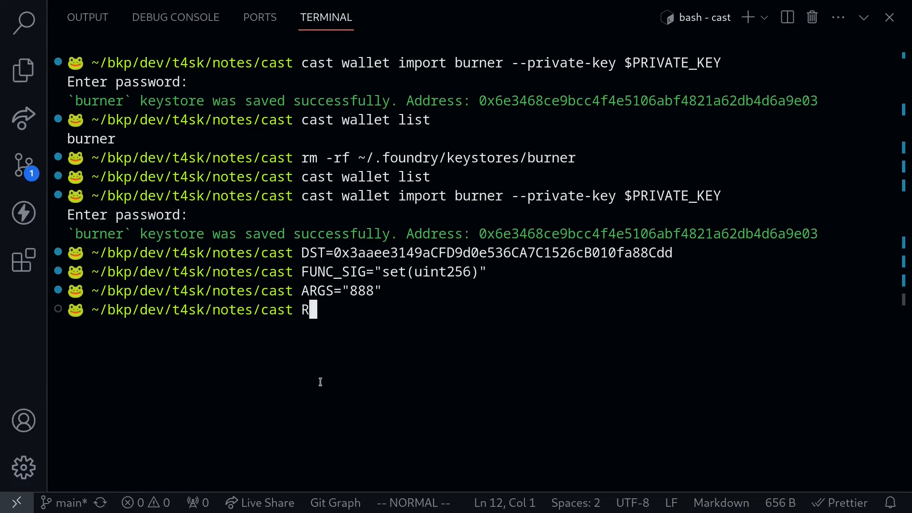
text(PC=)
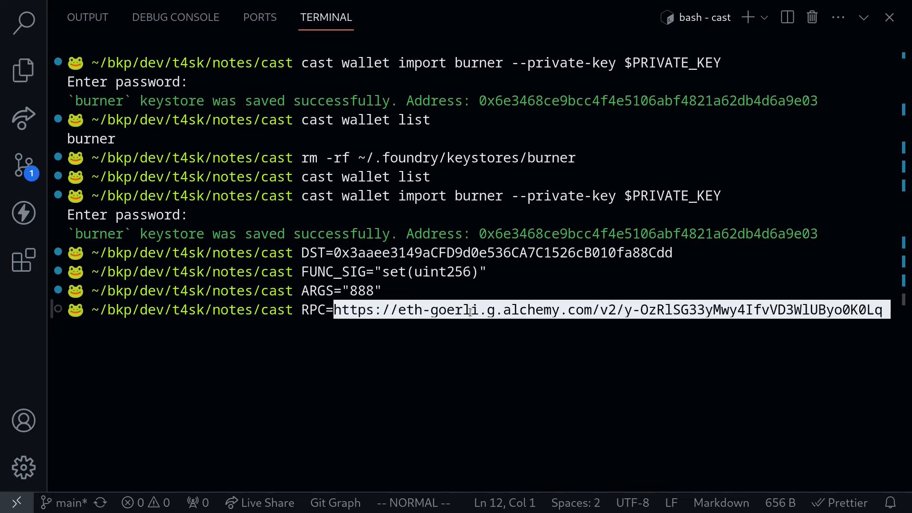
key(Return)
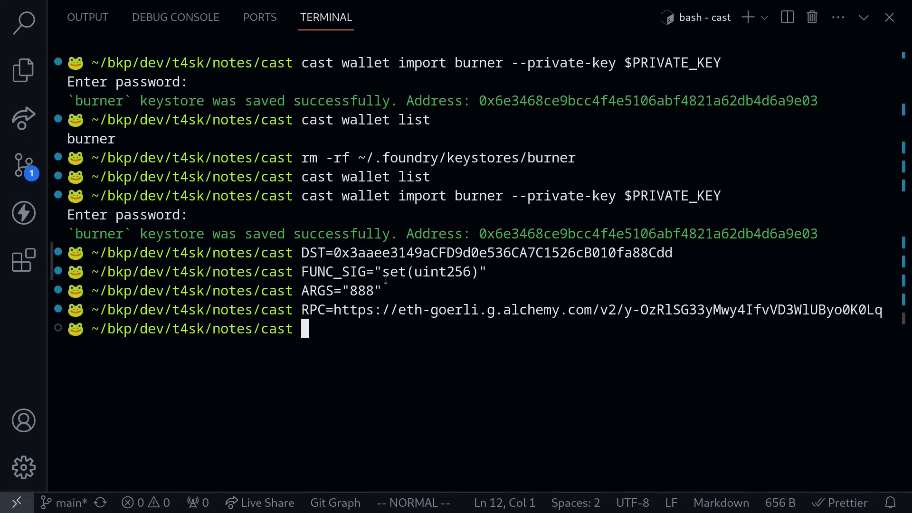
mouse_move(349, 347)
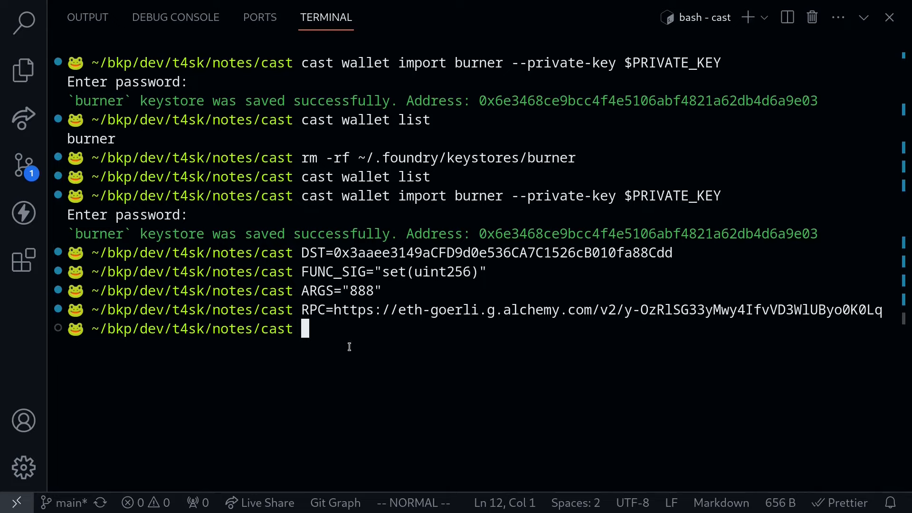
- Run cast send with --account burner, --rpc-url $RPC, $DST, $FUNC_SIG and $ARGS
text(cast)
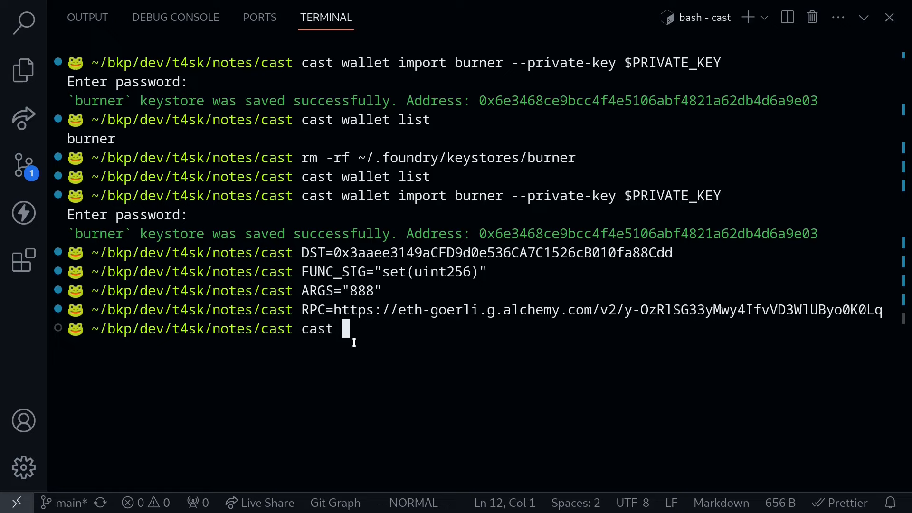
text(send)
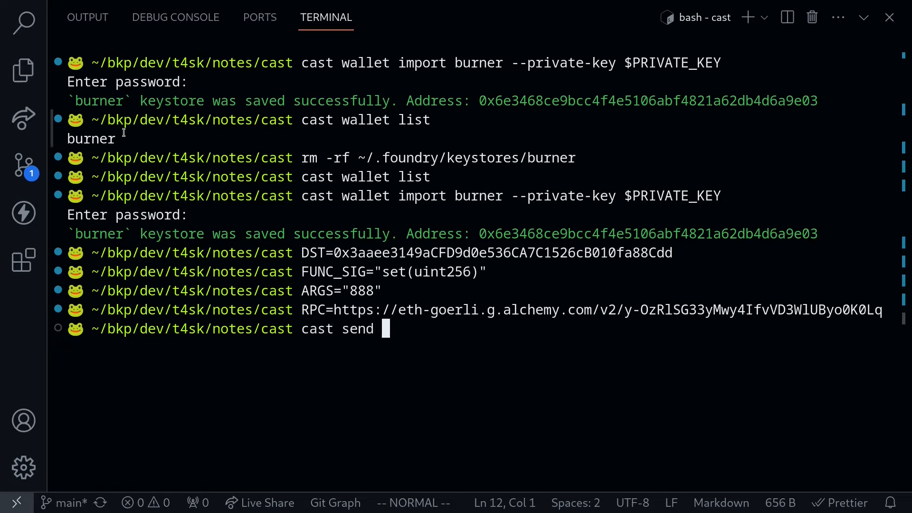
text(--)
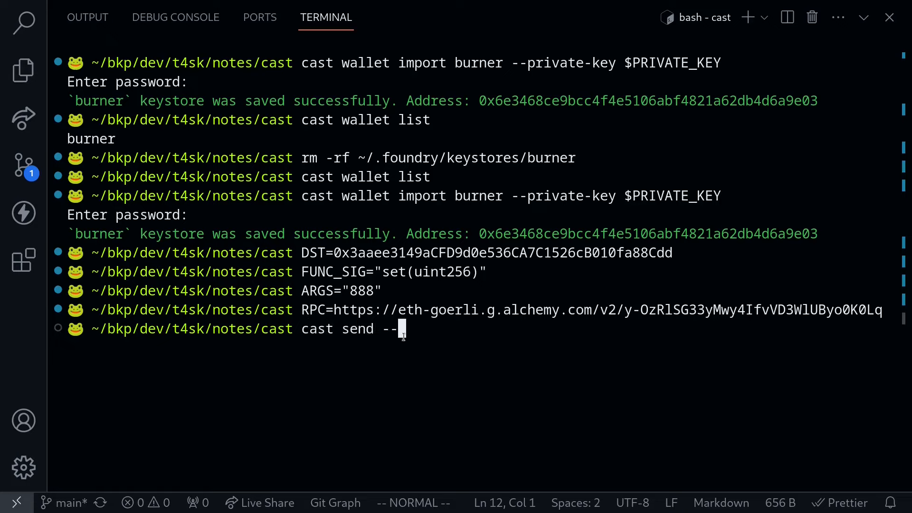
text(account bur)
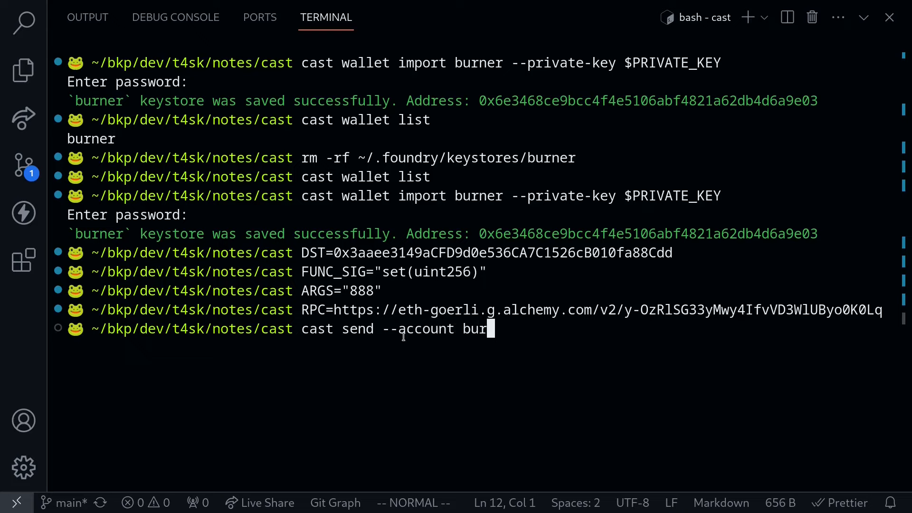
text(ner --)
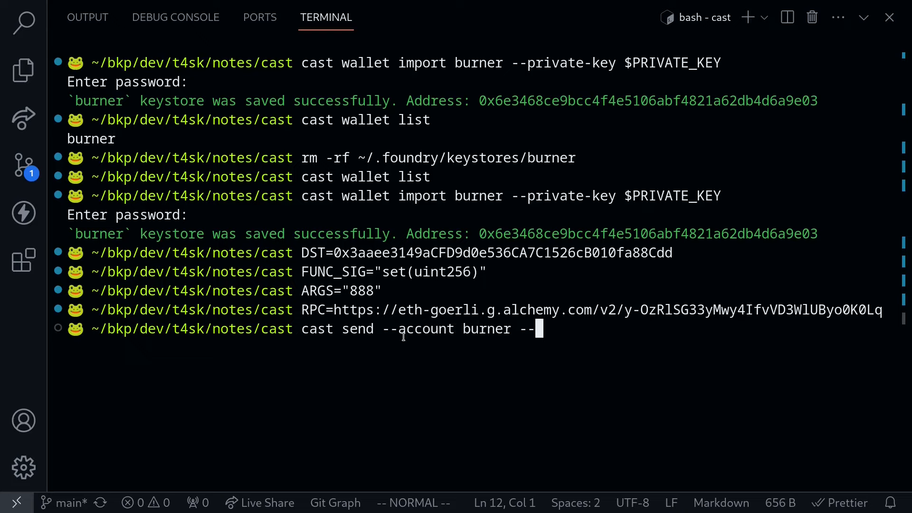
text(rpc-url)
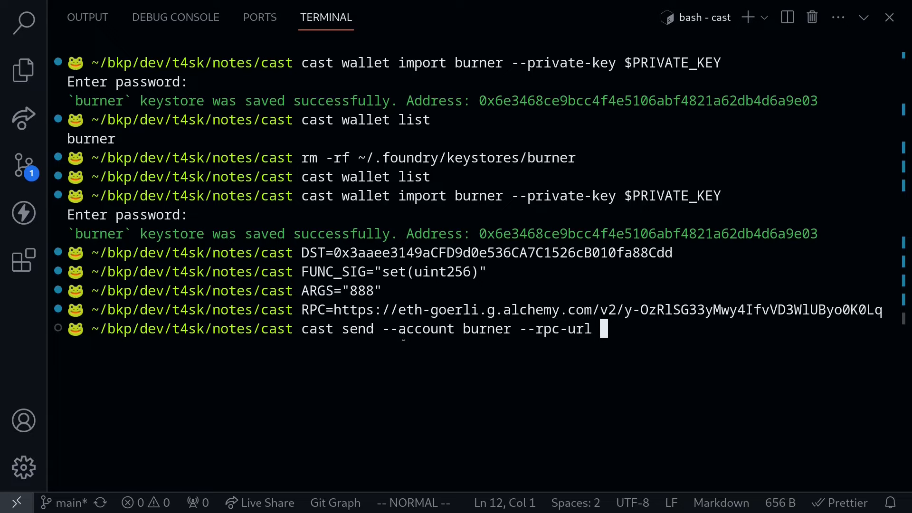
text($)
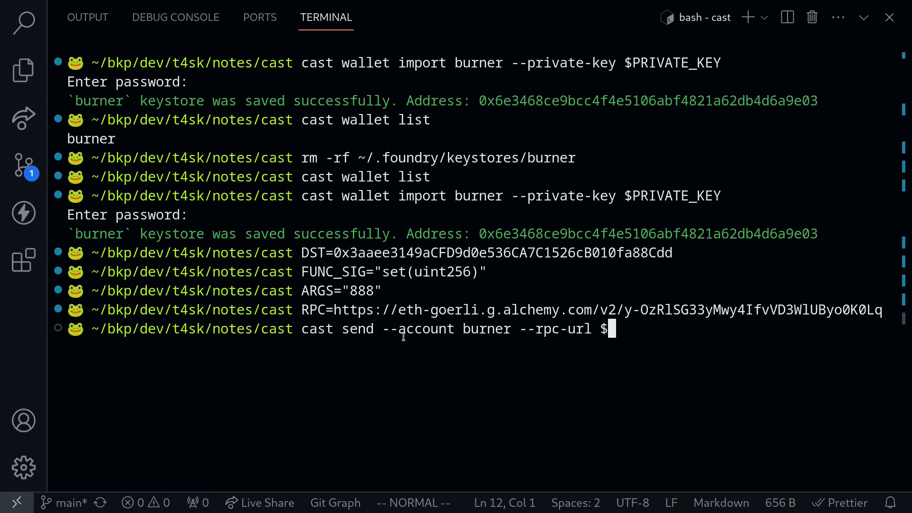
text(RPC)
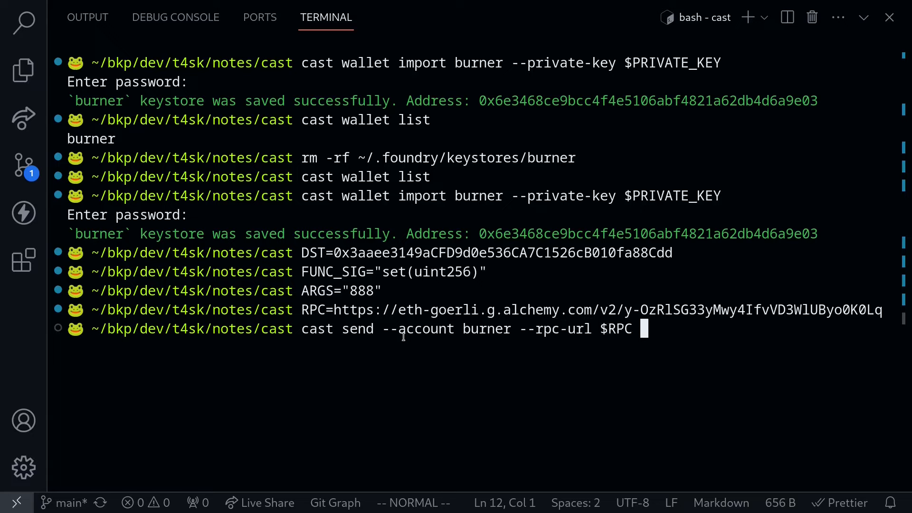
text($DST)
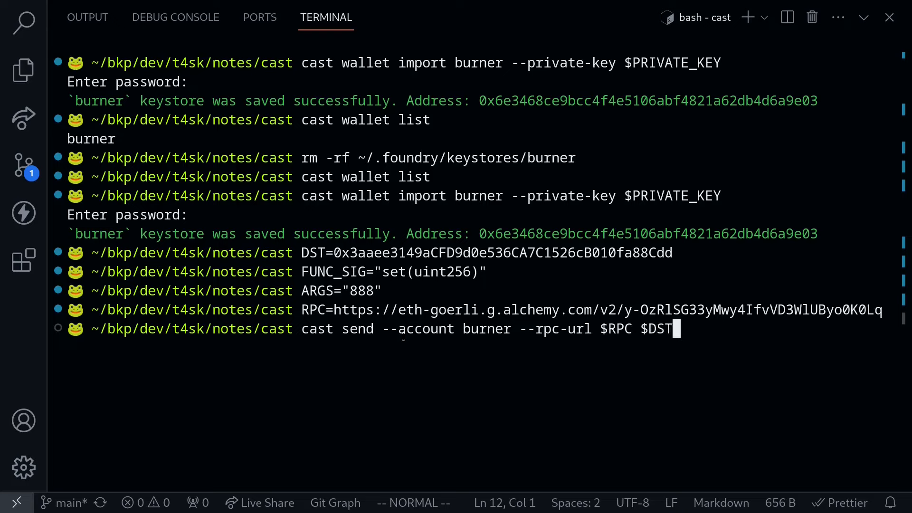
text($FU)
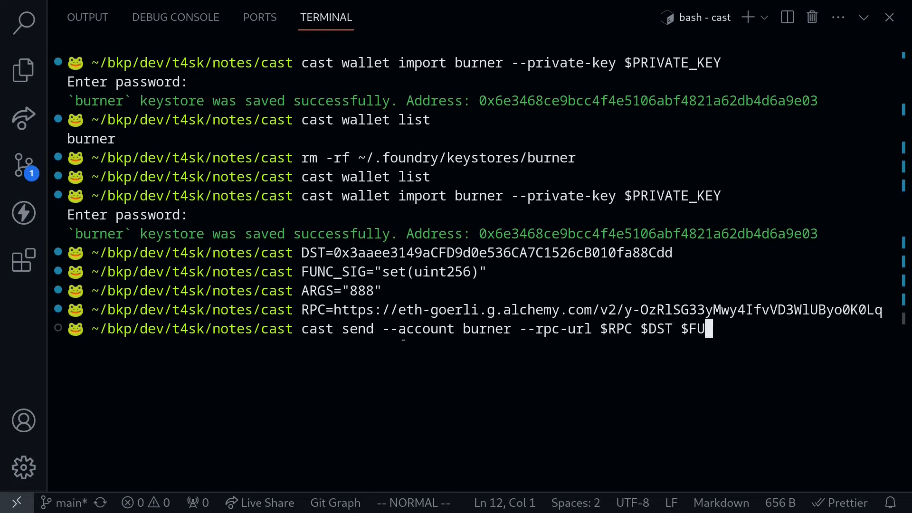
text(NC_SIG)
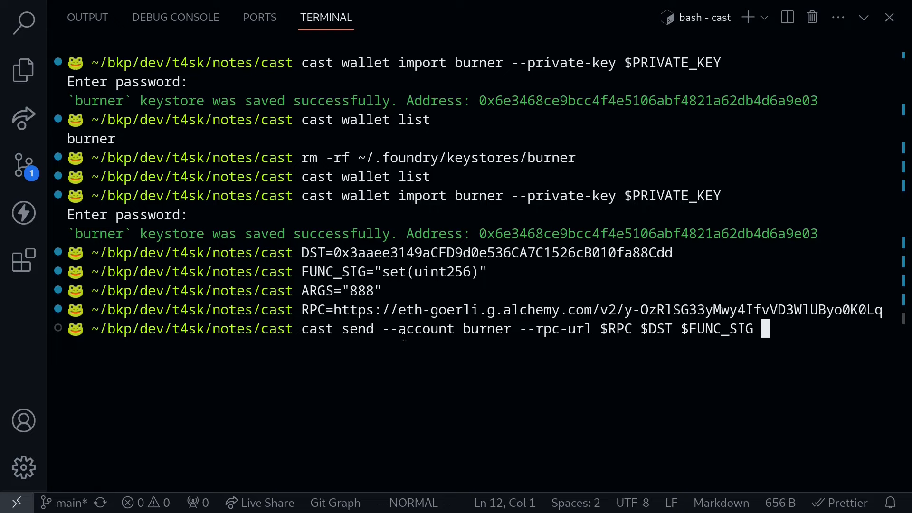
mouse_move(498, 364)
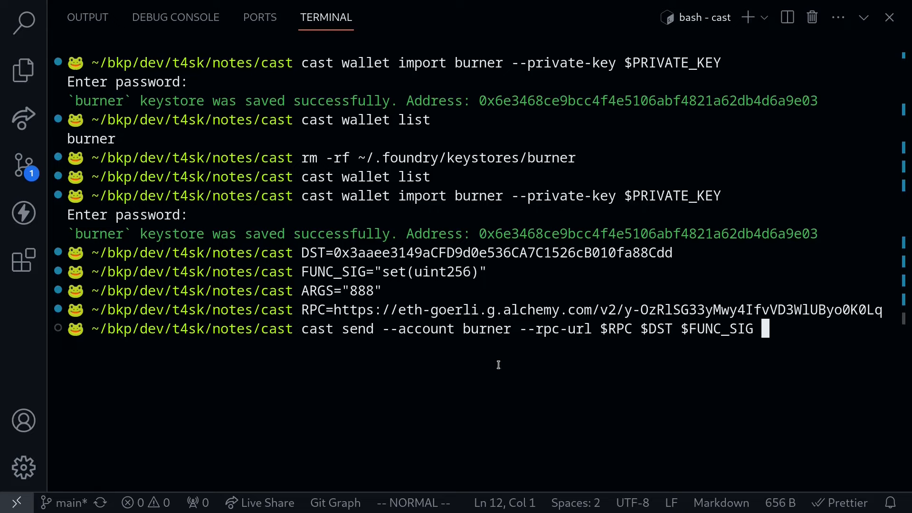
text($ARGS)
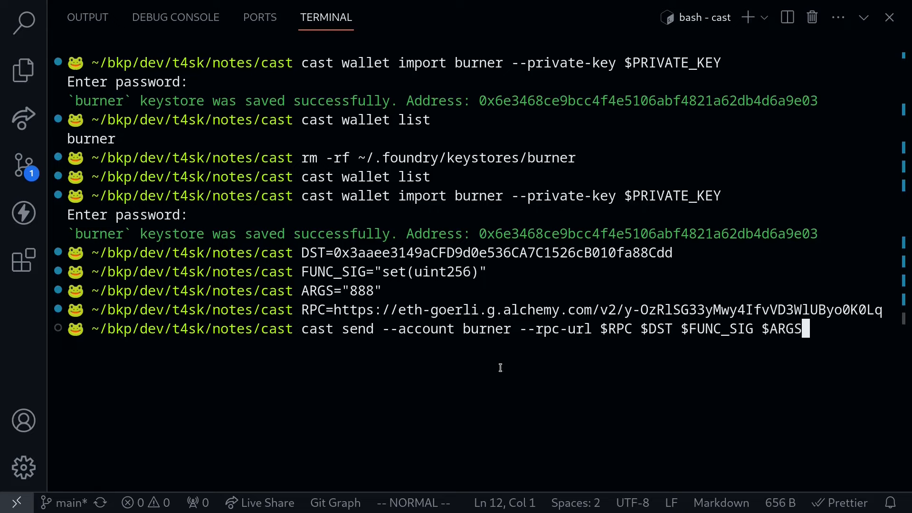
key(Return)
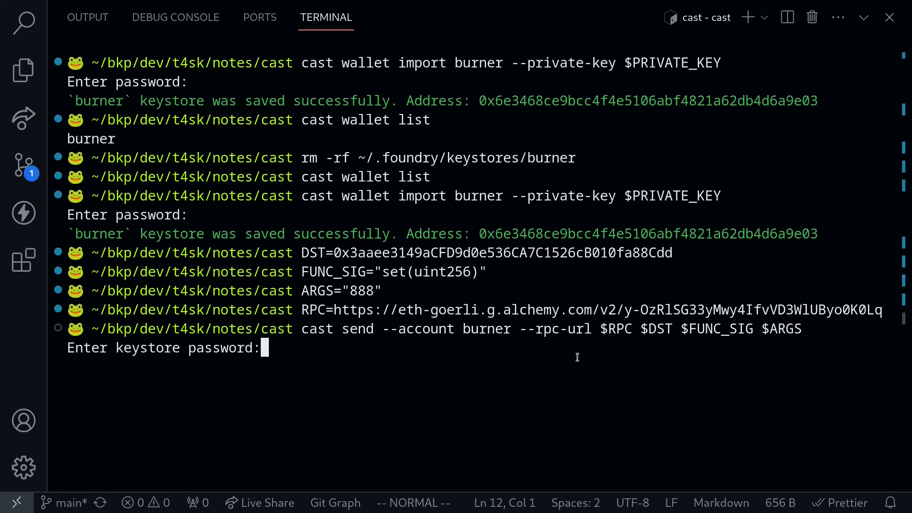
- Submit the keystore password so the set(888) transaction returns a status 1 receipt
key(Return)
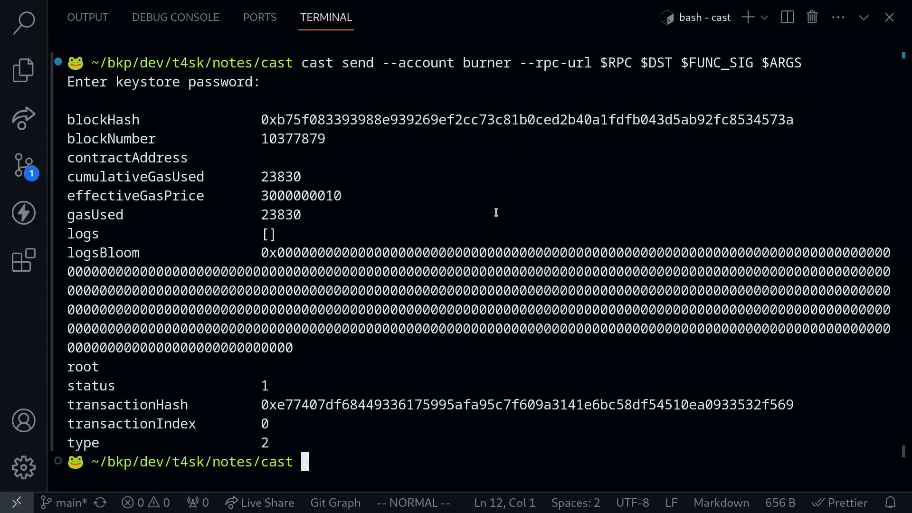
mouse_move(482, 224)
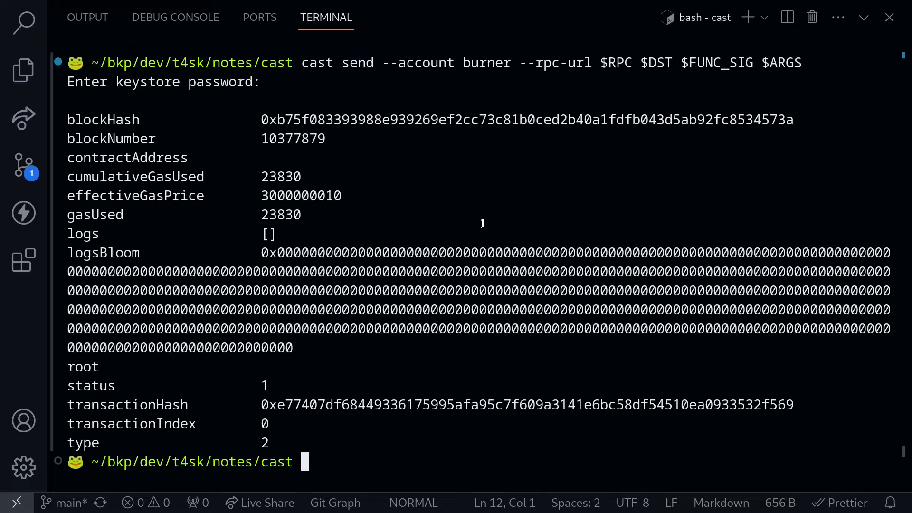
mouse_move(405, 420)
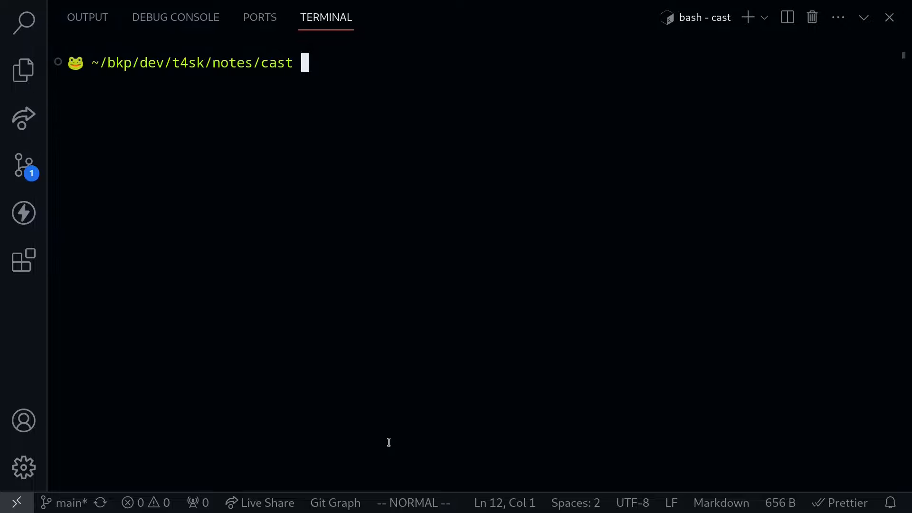
- Run cast call --rpc-url $RPC $DST "val()(uint256)" and select the returned 888
text(cast cal)
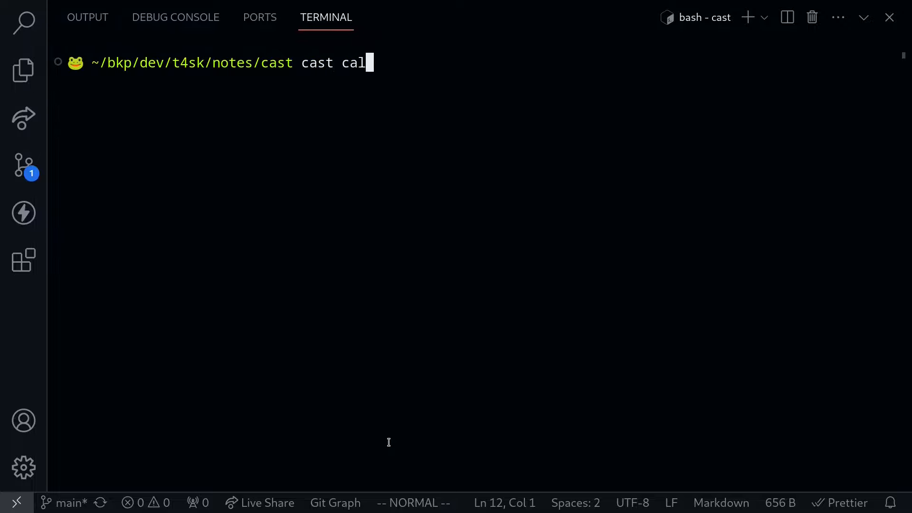
text(l --)
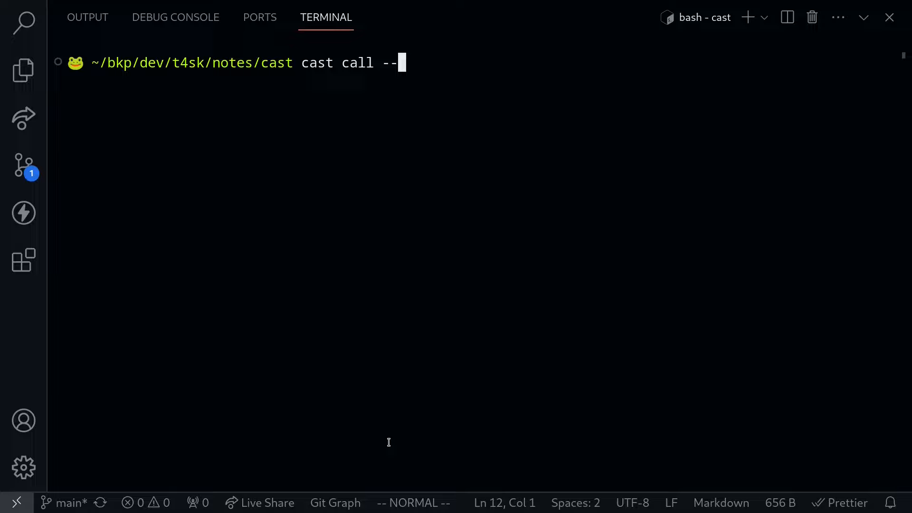
text(rpc-url)
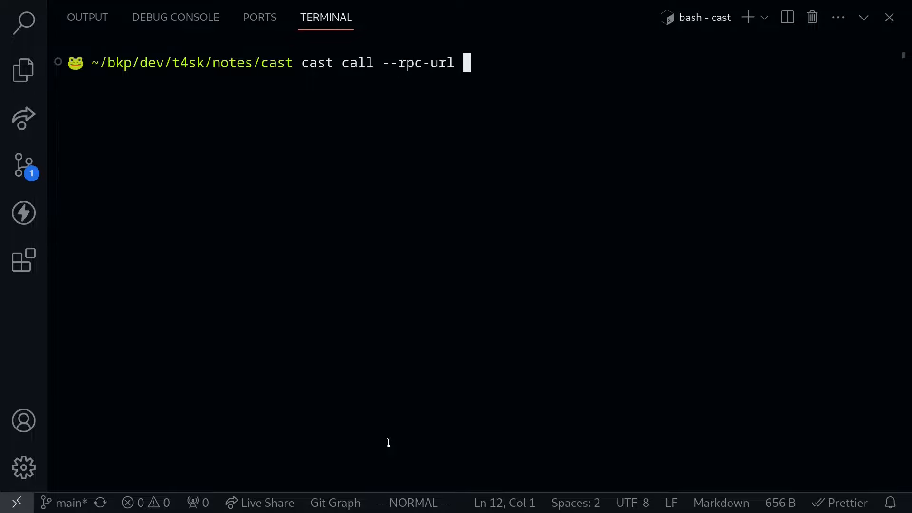
text($)
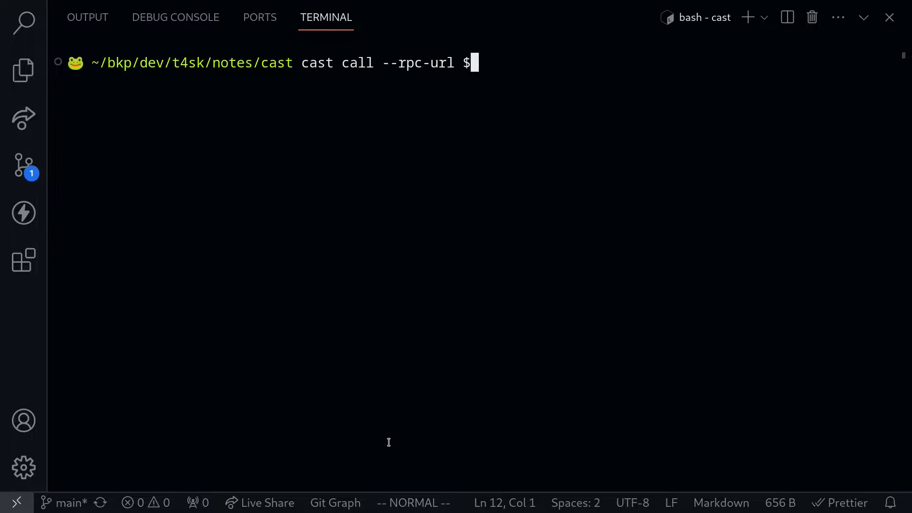
text(RPC $)
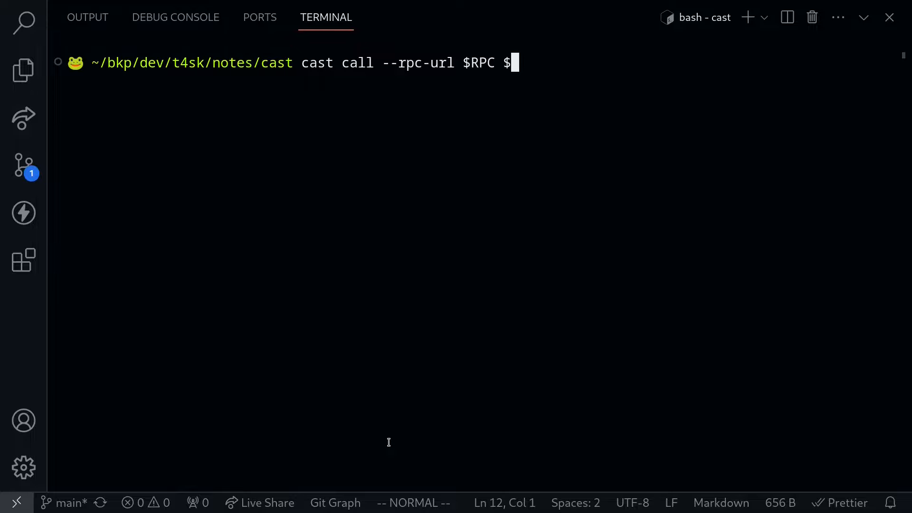
text(DST ")
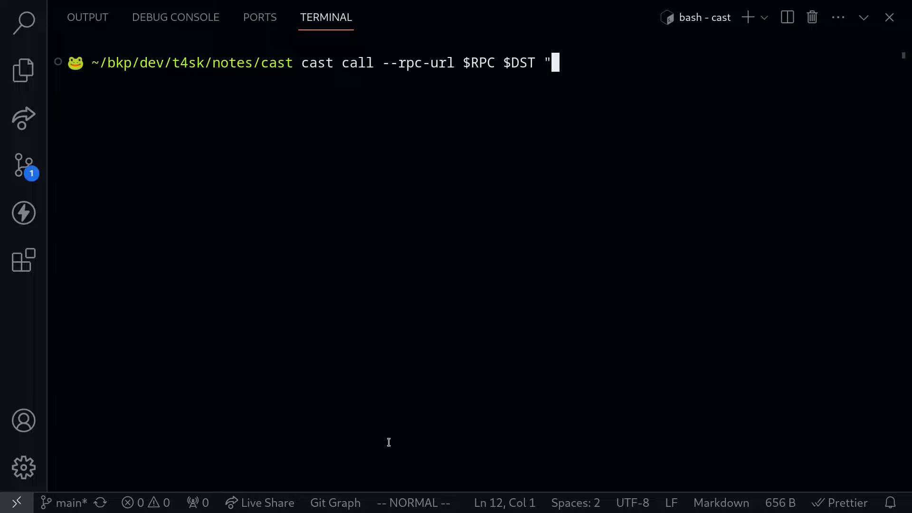
text(val)
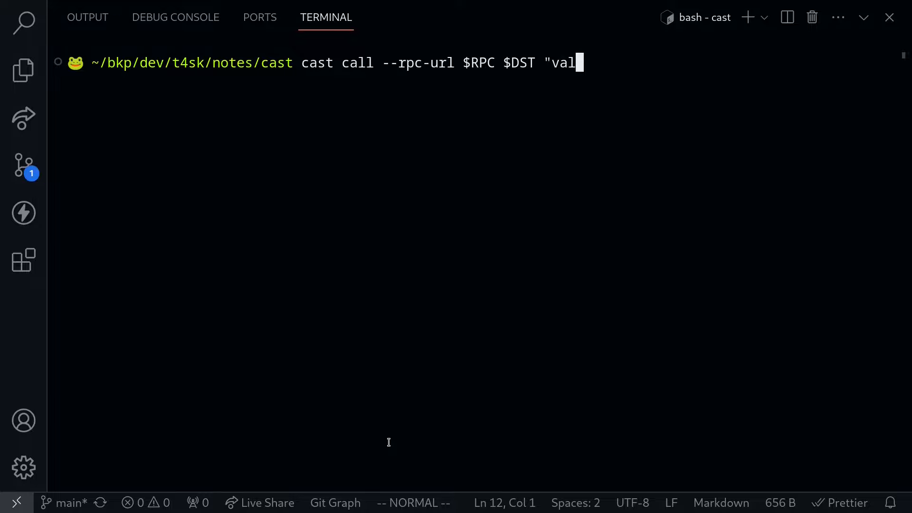
text(()()
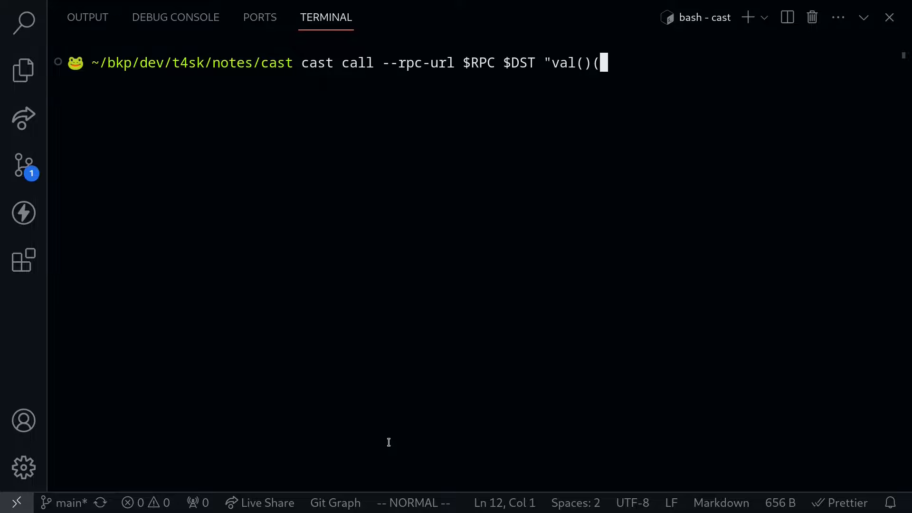
text(ui)
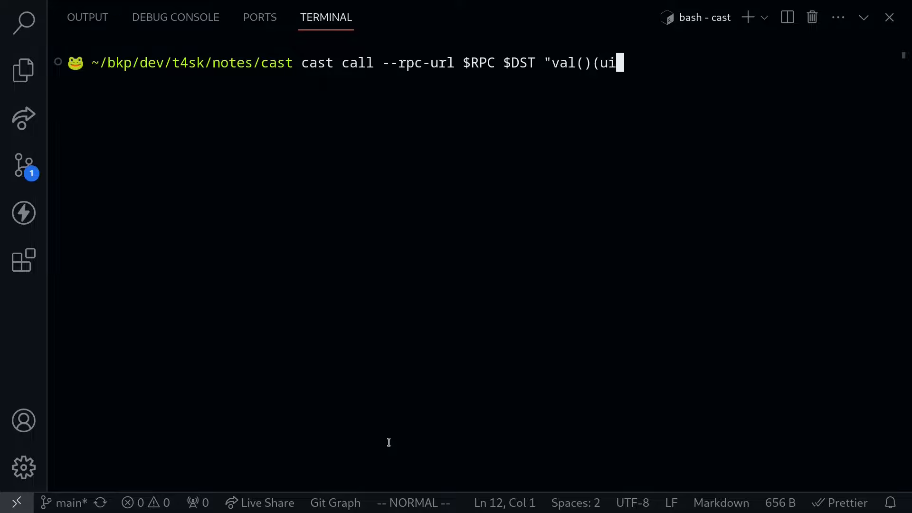
text(nt256))
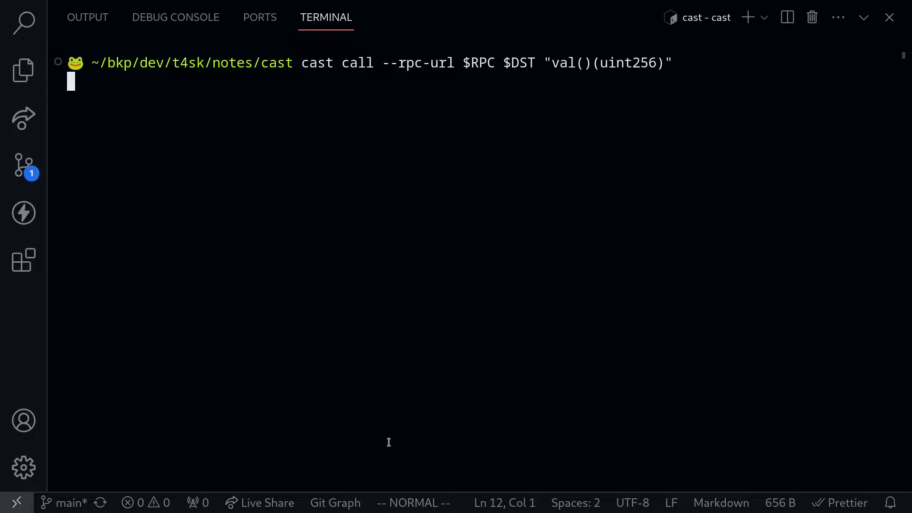
key(Return)
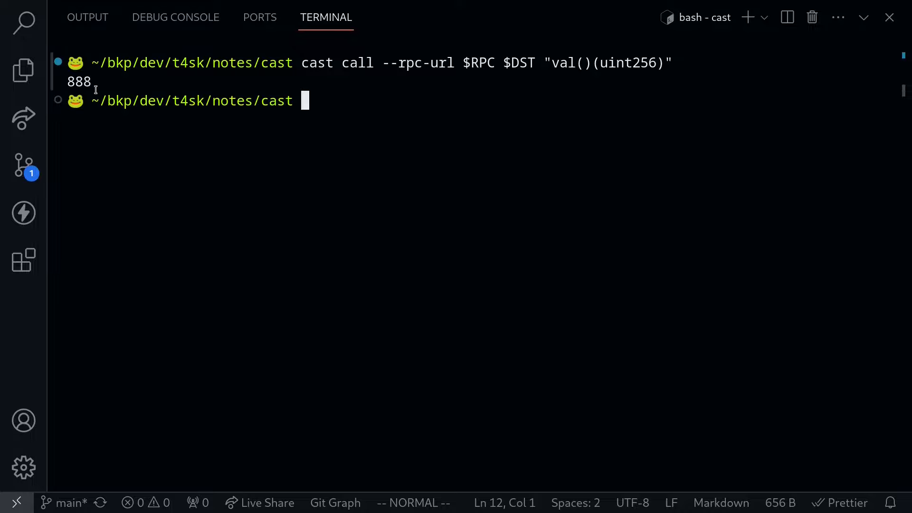
double_click(78, 81)
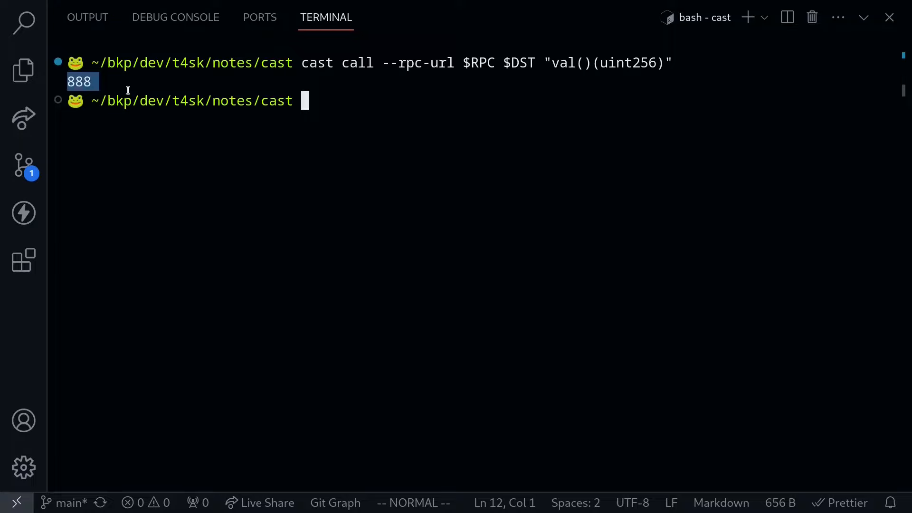
mouse_move(311, 77)
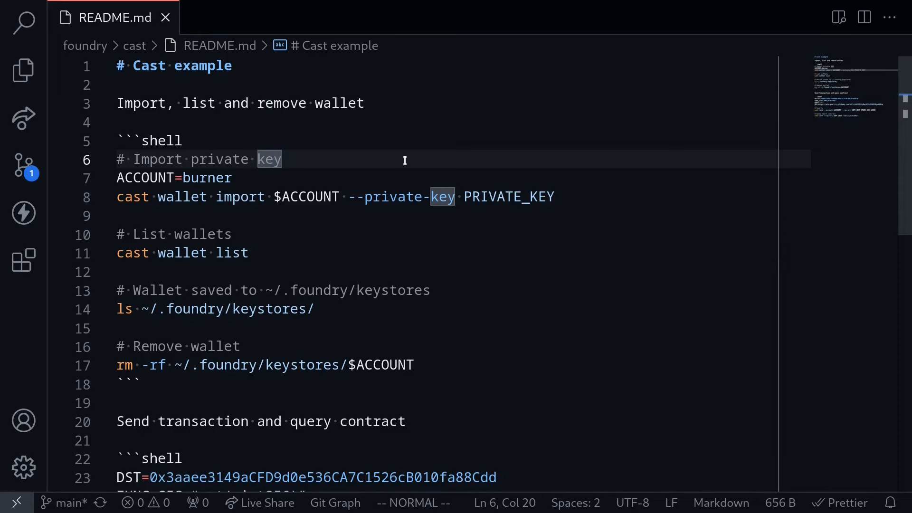
- Scroll the README down to the send transaction and query contract commands
scroll(down, 3)
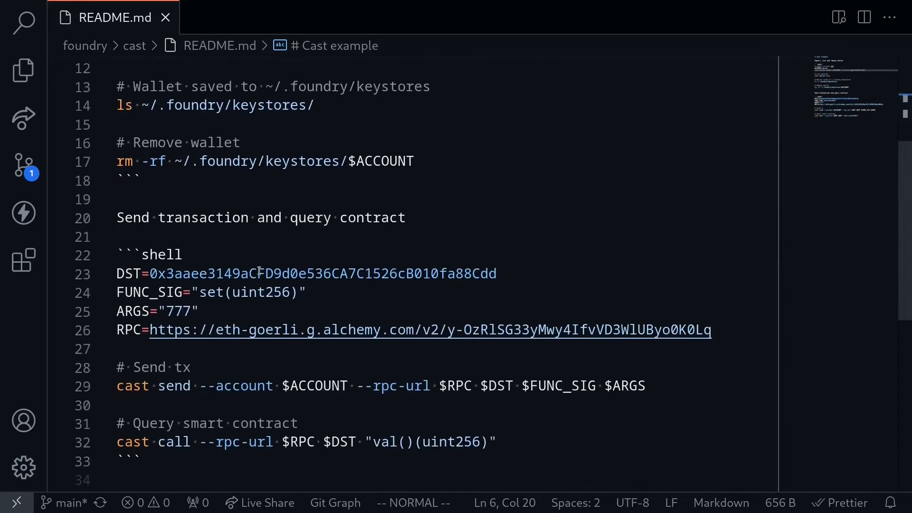
scroll(down, 3)
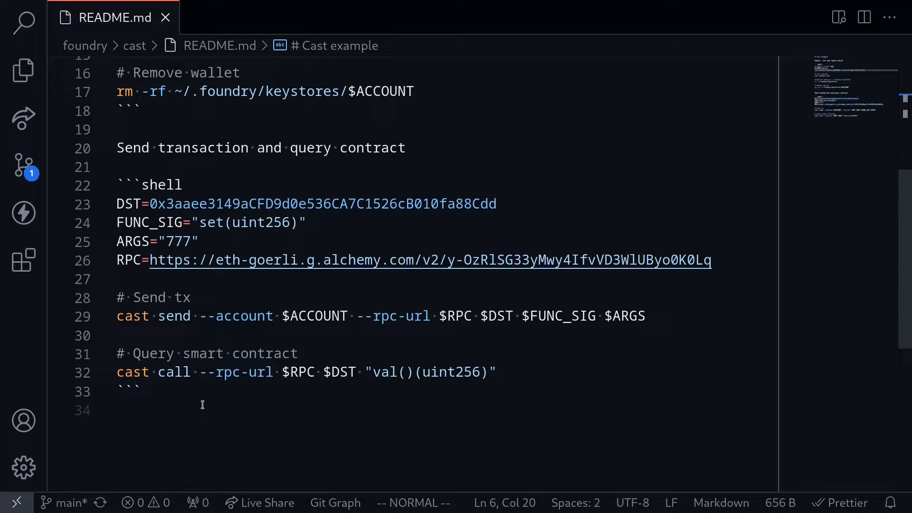